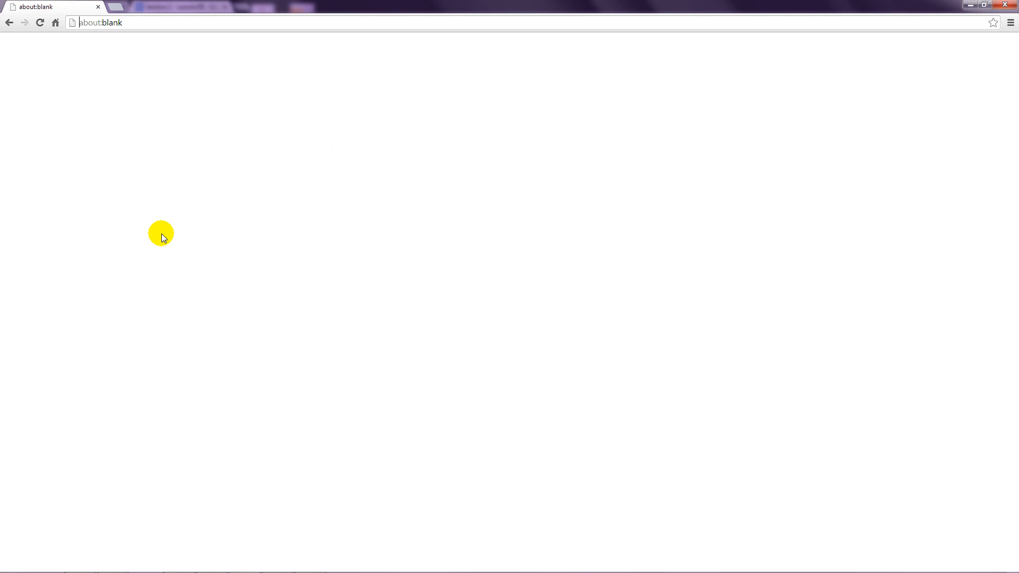
mouse_move(164, 231)
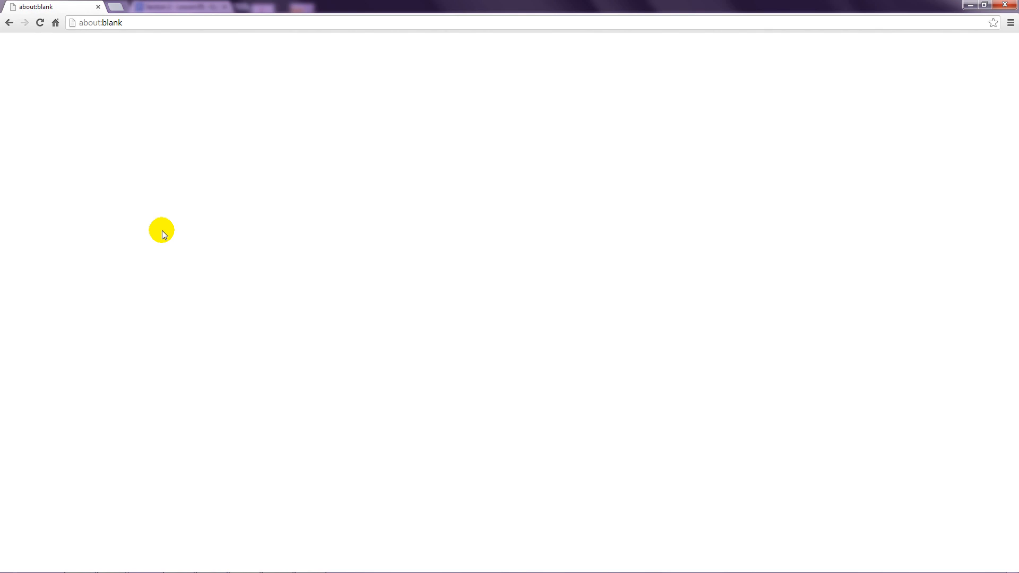
left_click(98, 23)
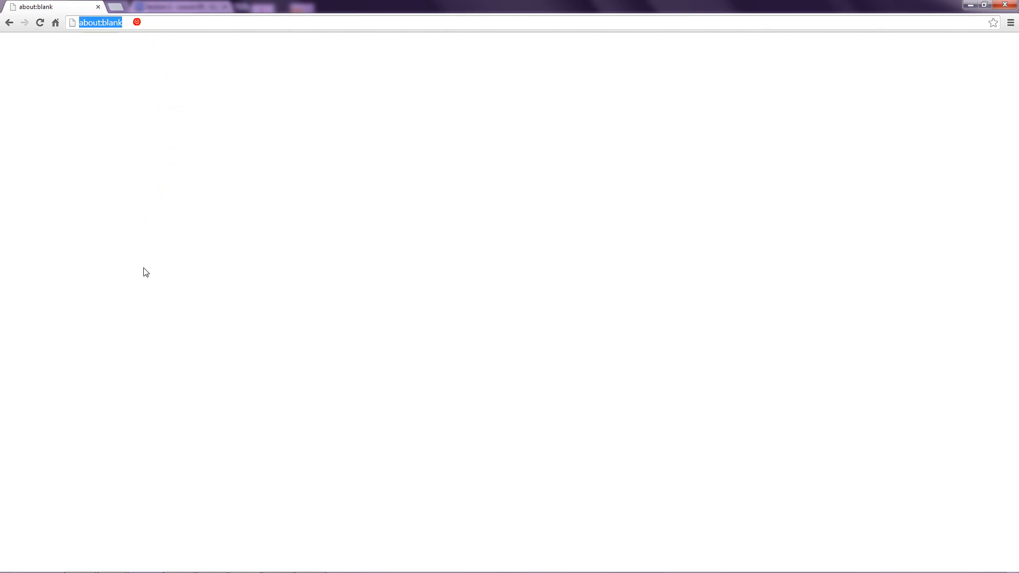
type("www.j")
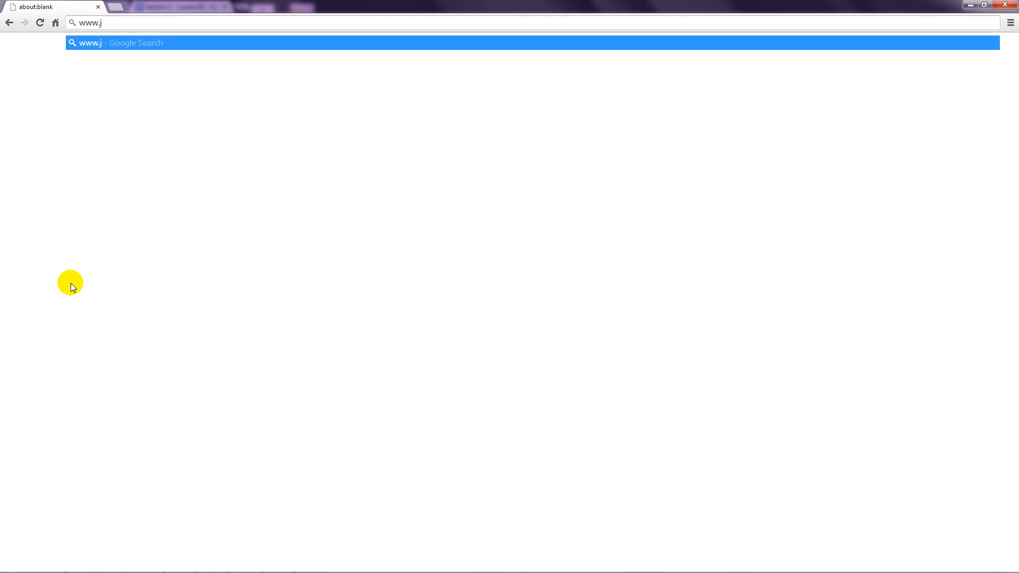
type("oomlavideodem")
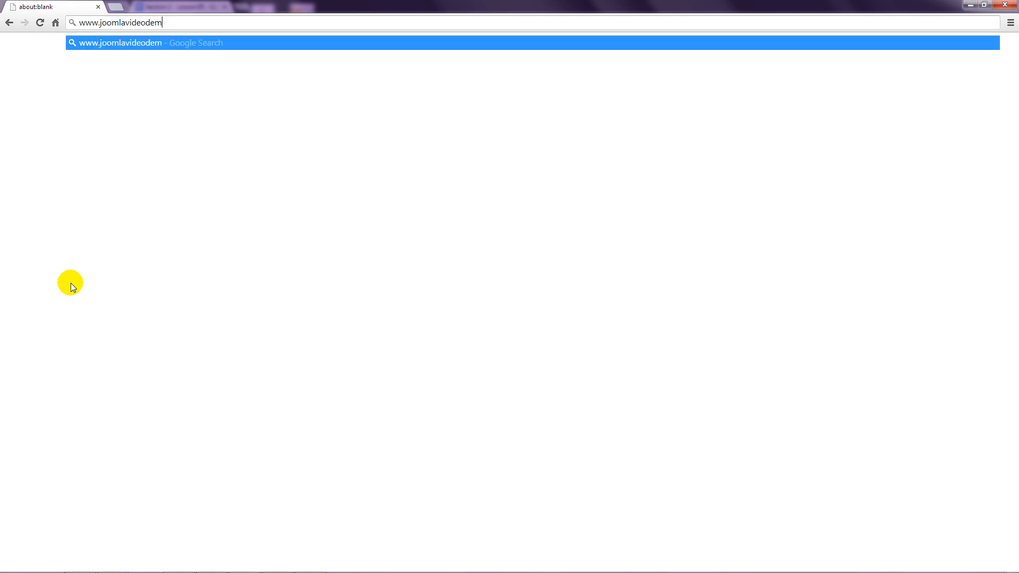
type("o.com")
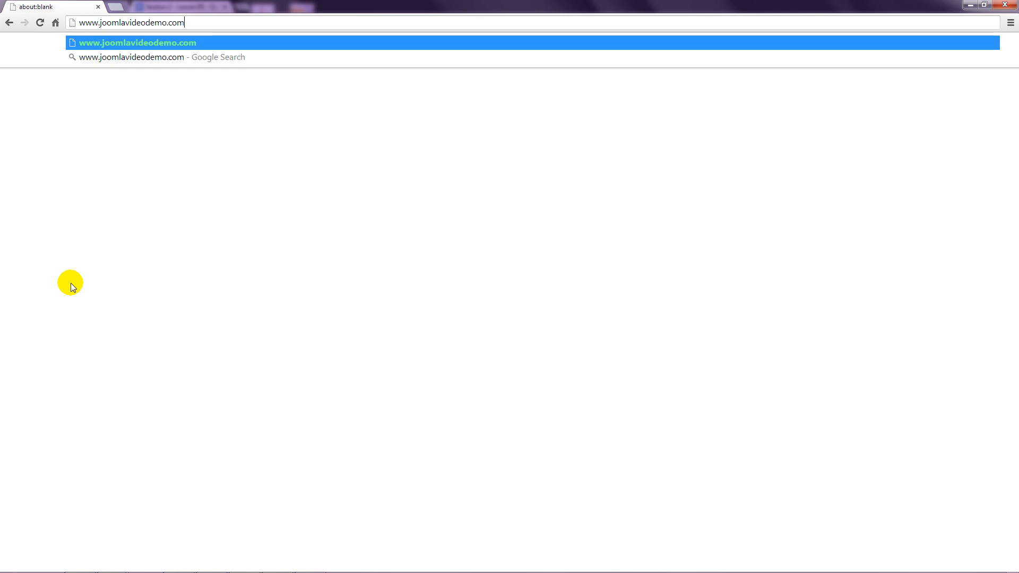
type("/")
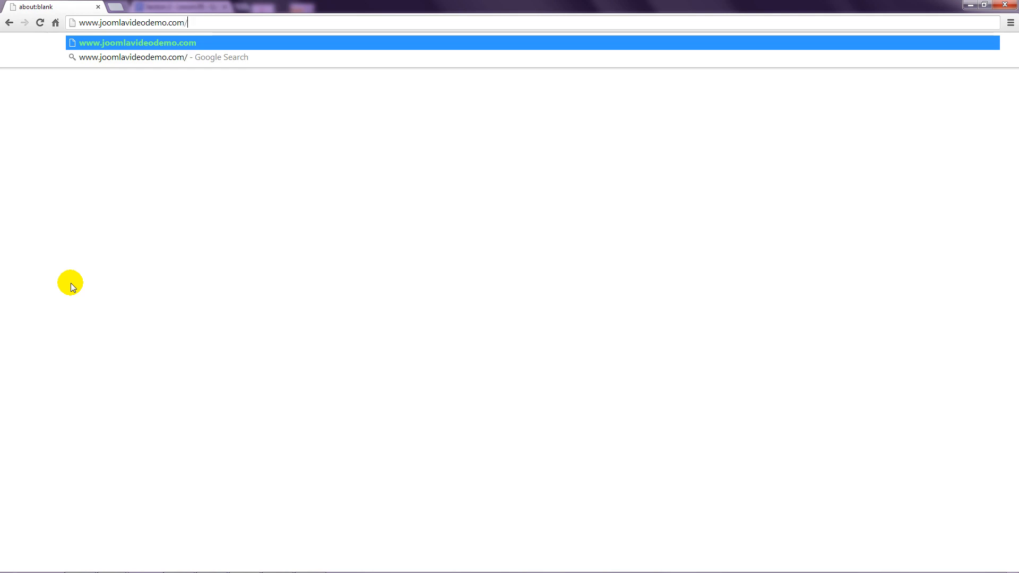
type("cpanel.com:2083")
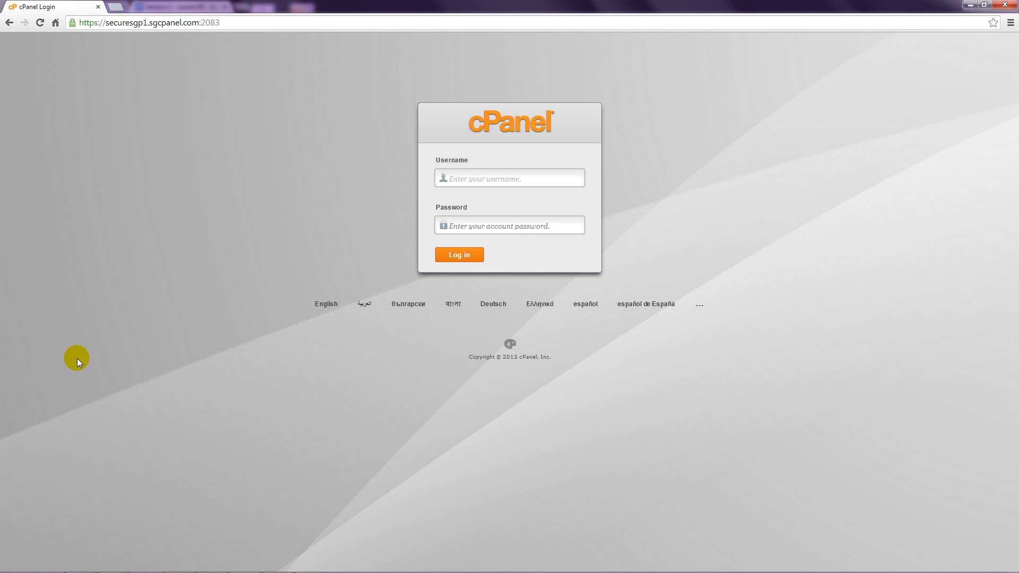
Log in to cPanel with the account username and password
type("joomlav5")
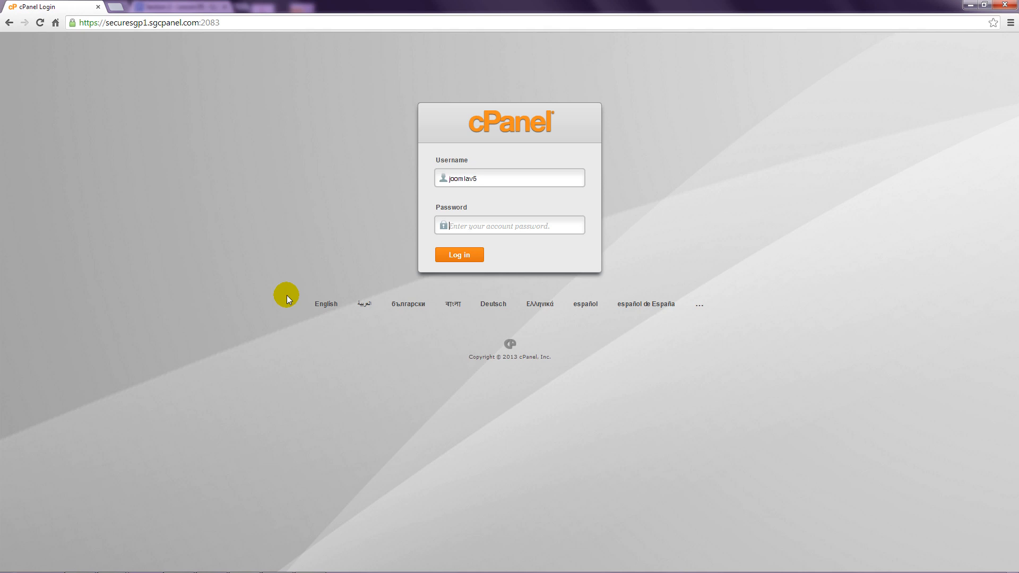
type("password")
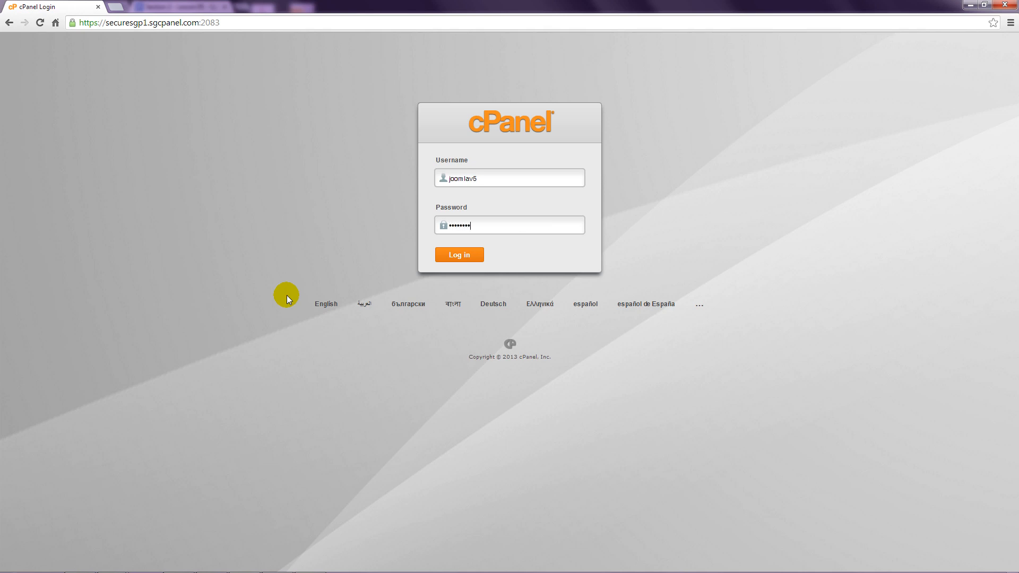
left_click(458, 254)
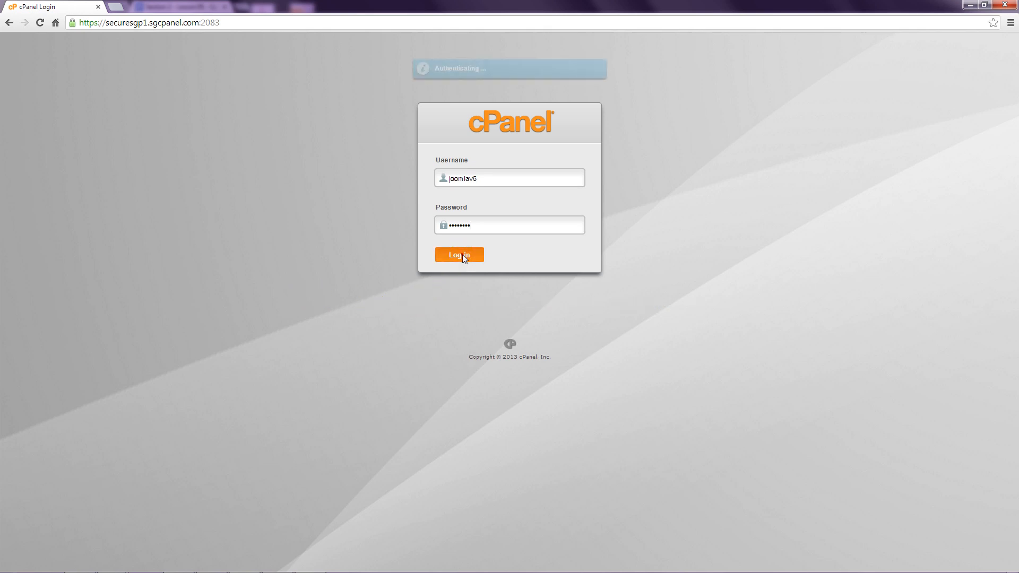
left_click(458, 254)
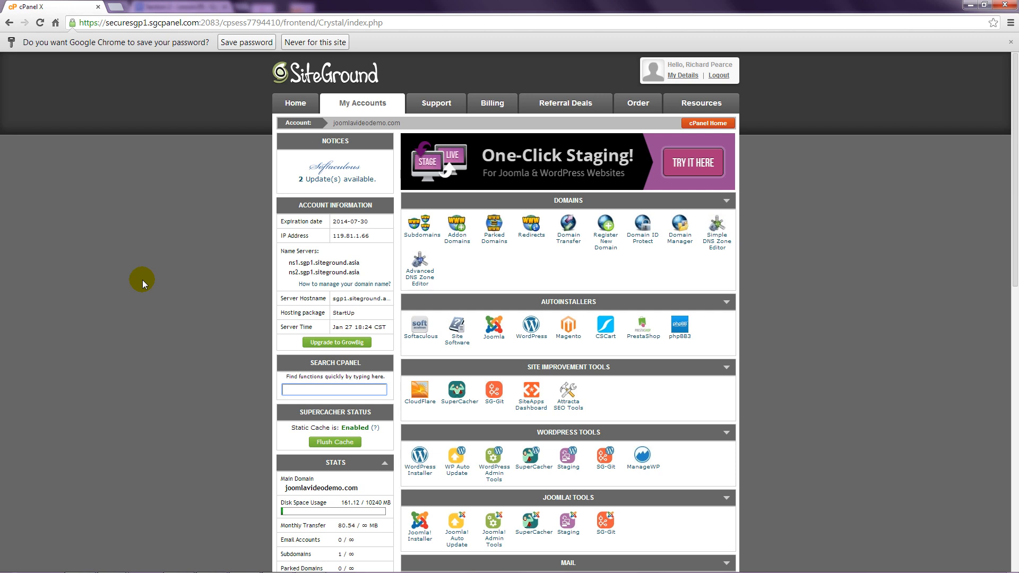
mouse_move(420, 336)
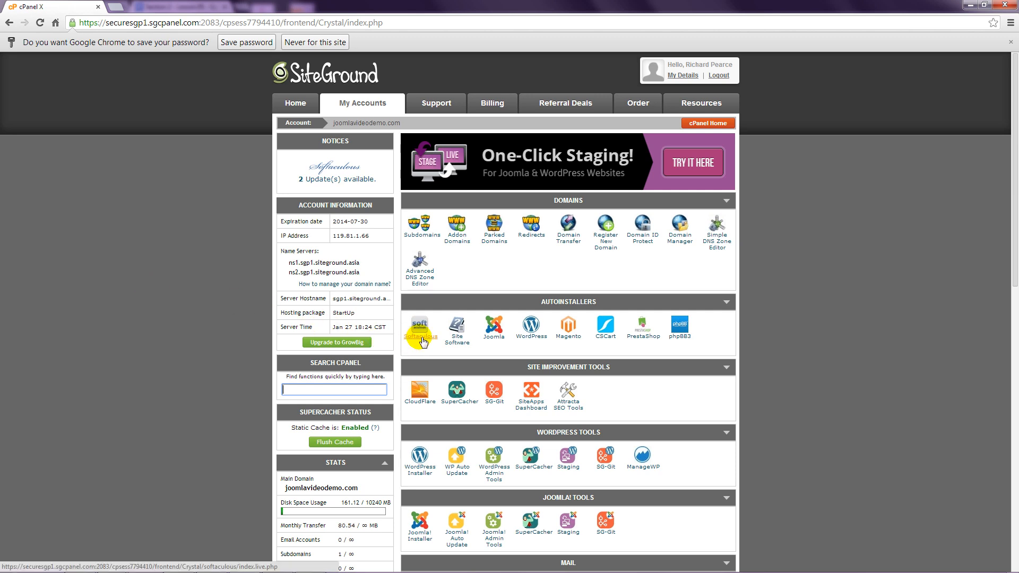
Open Softaculous from cPanel's Autoinstallers section
left_click(420, 328)
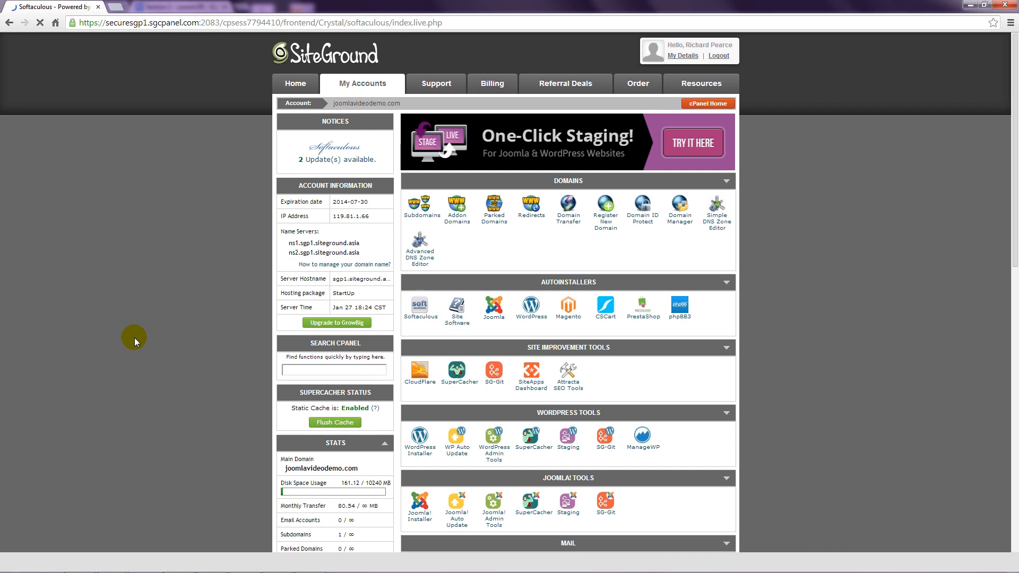
left_click(419, 307)
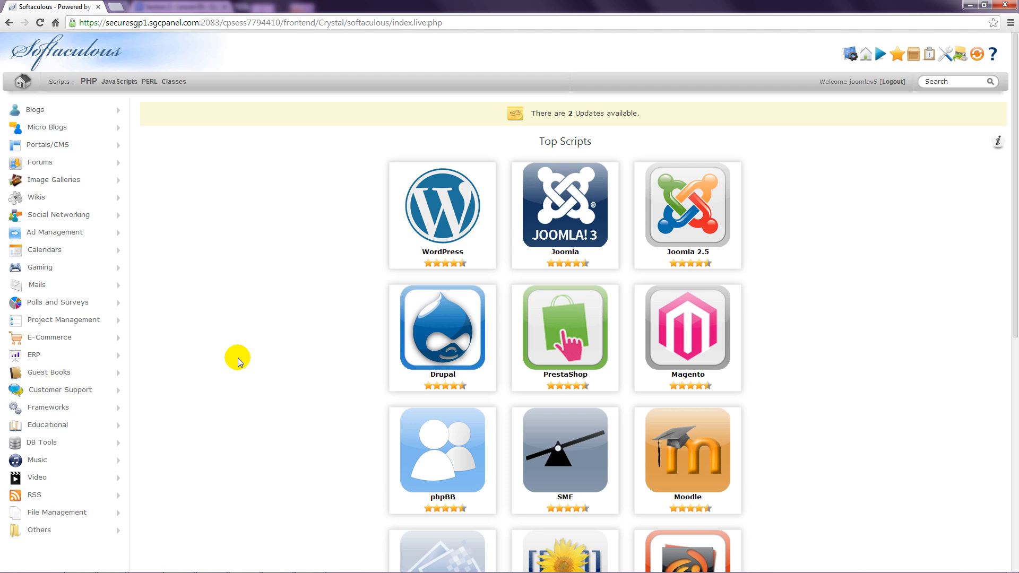
Open the Joomla script page under Portals/CMS in Softaculous
left_click(48, 145)
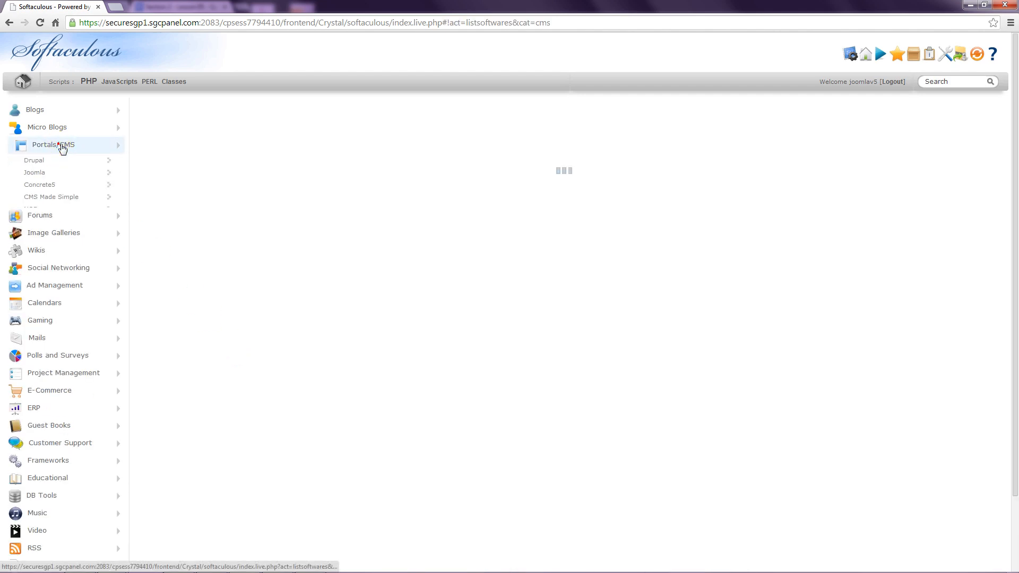
left_click(53, 145)
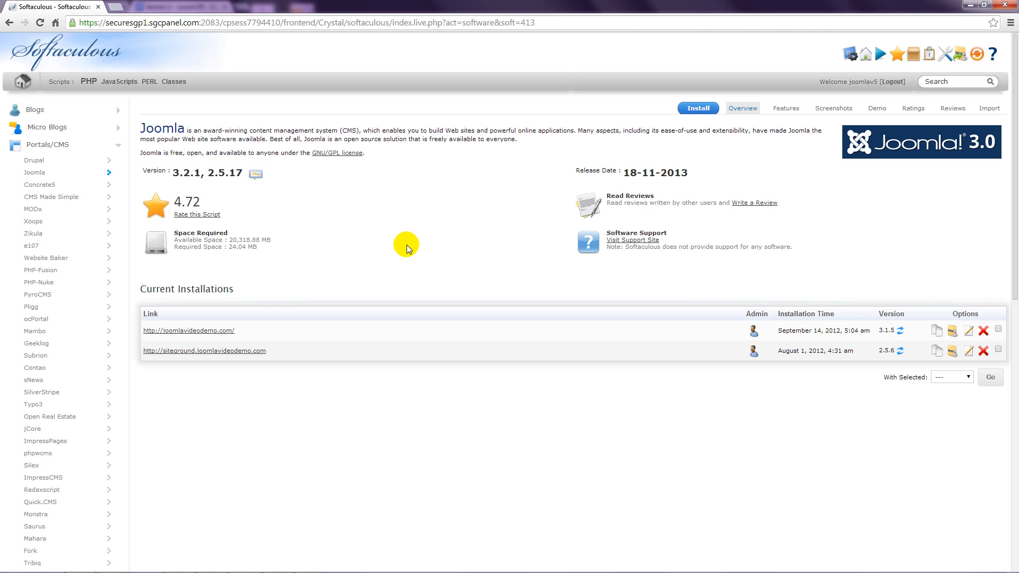
mouse_move(723, 103)
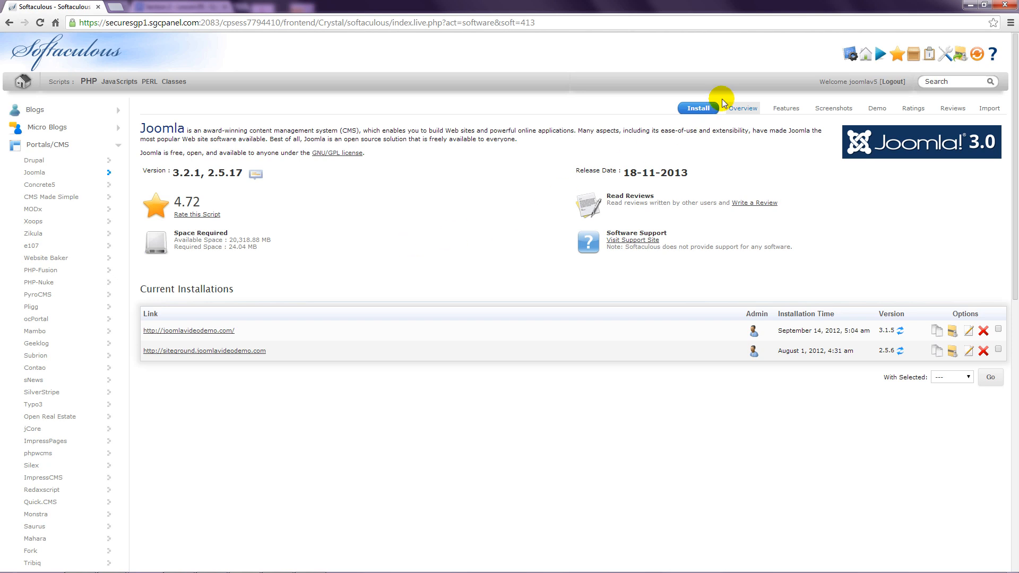
Start a new Joomla install, keeping version 3.2.1, and review the protocol options
left_click(697, 107)
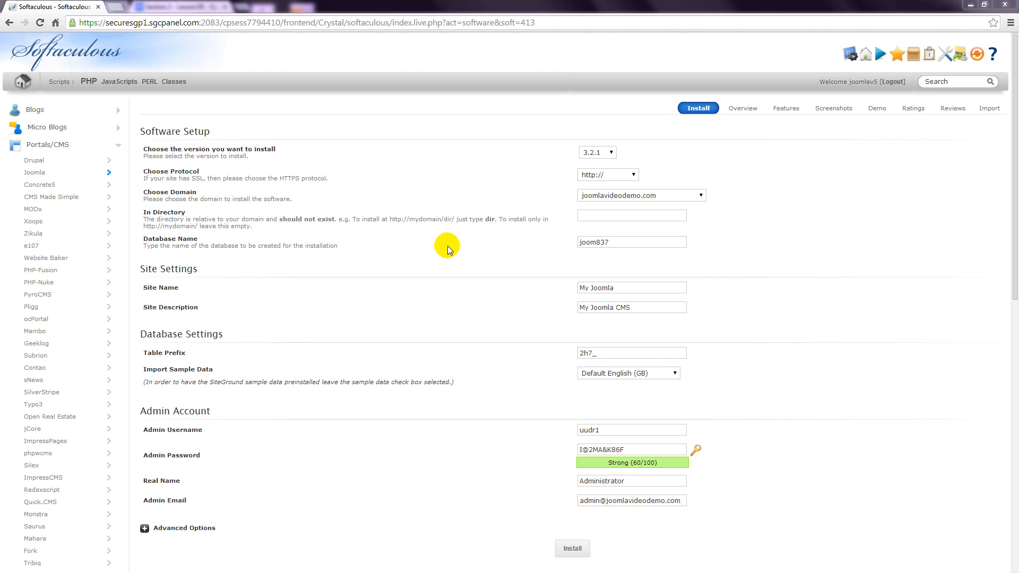
left_click(596, 152)
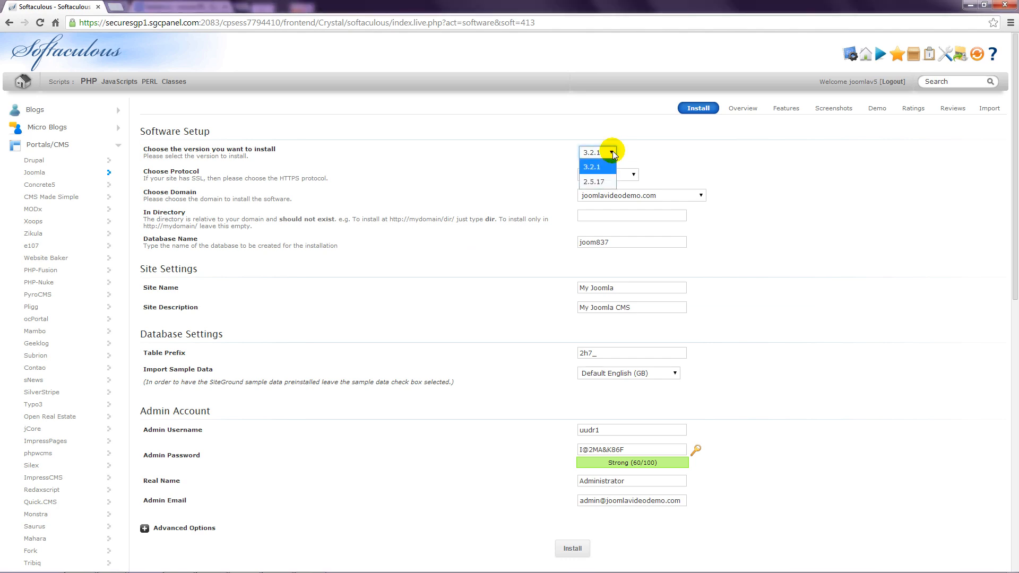
left_click(597, 167)
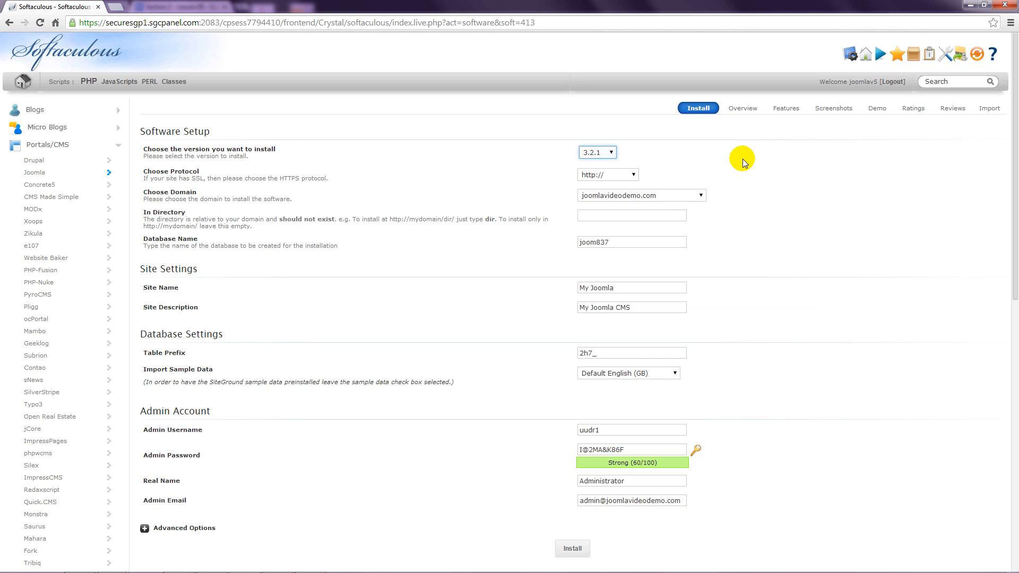
left_click(607, 174)
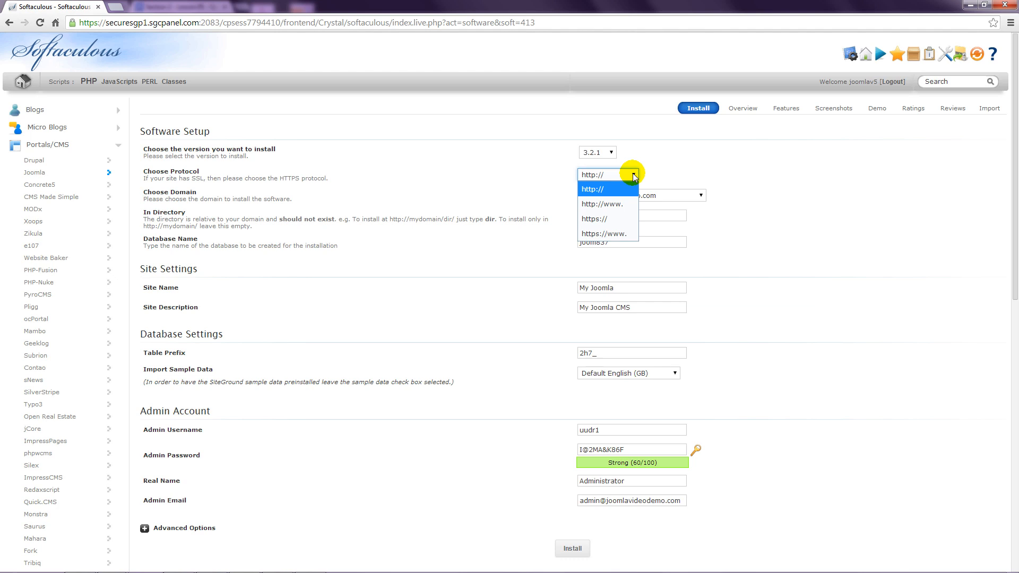
mouse_move(628, 204)
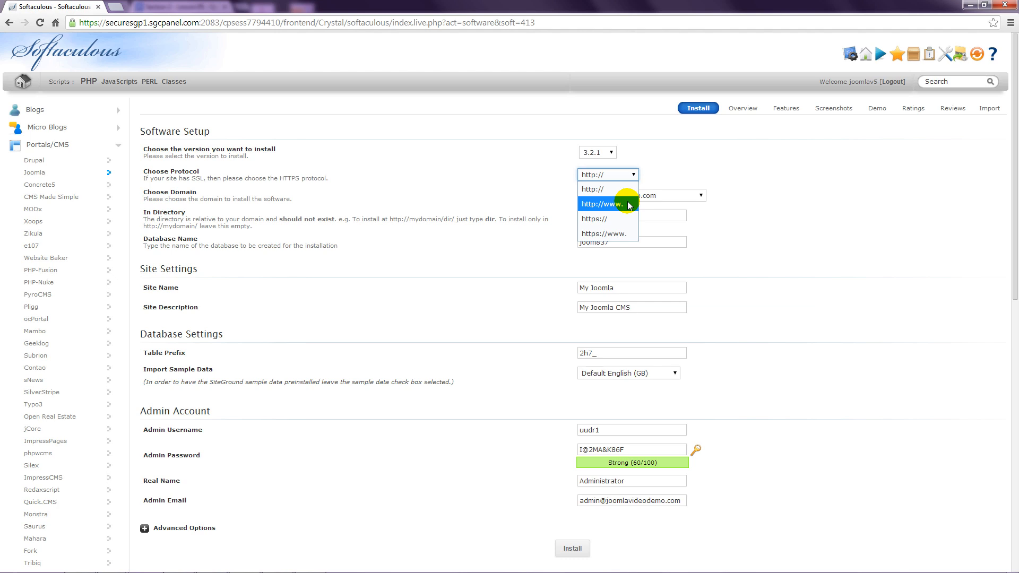
left_click(604, 204)
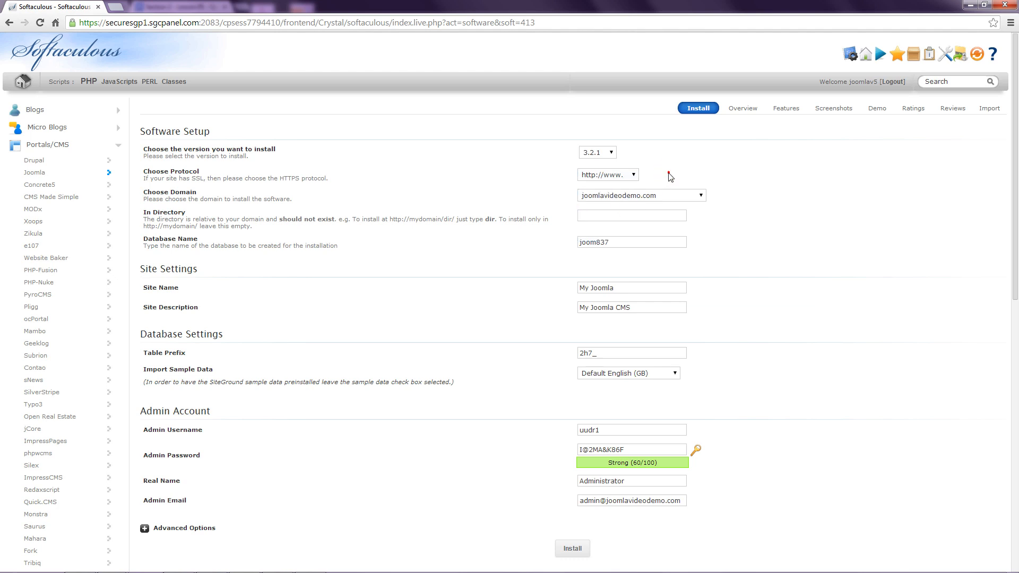
mouse_move(677, 176)
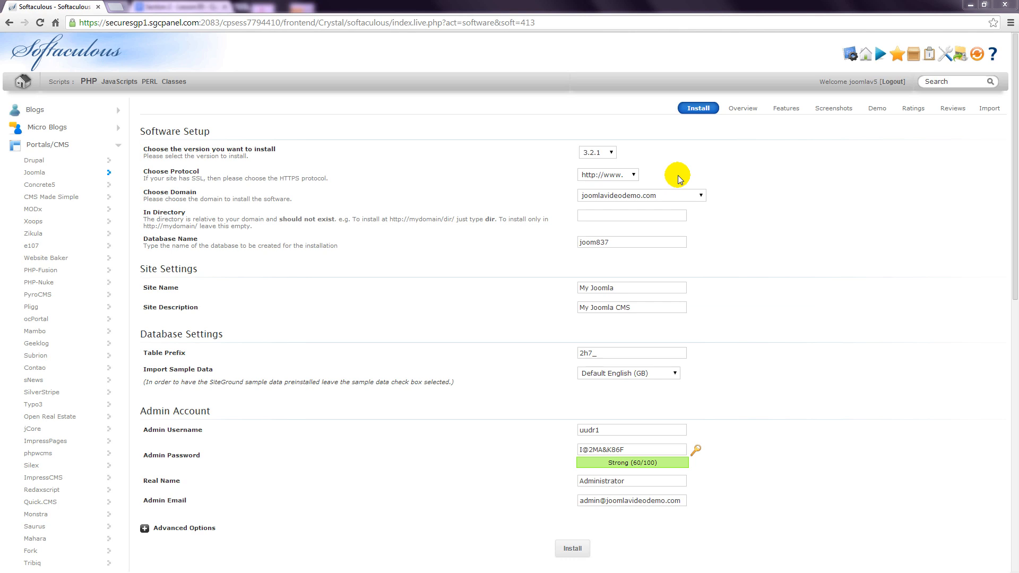
mouse_move(698, 193)
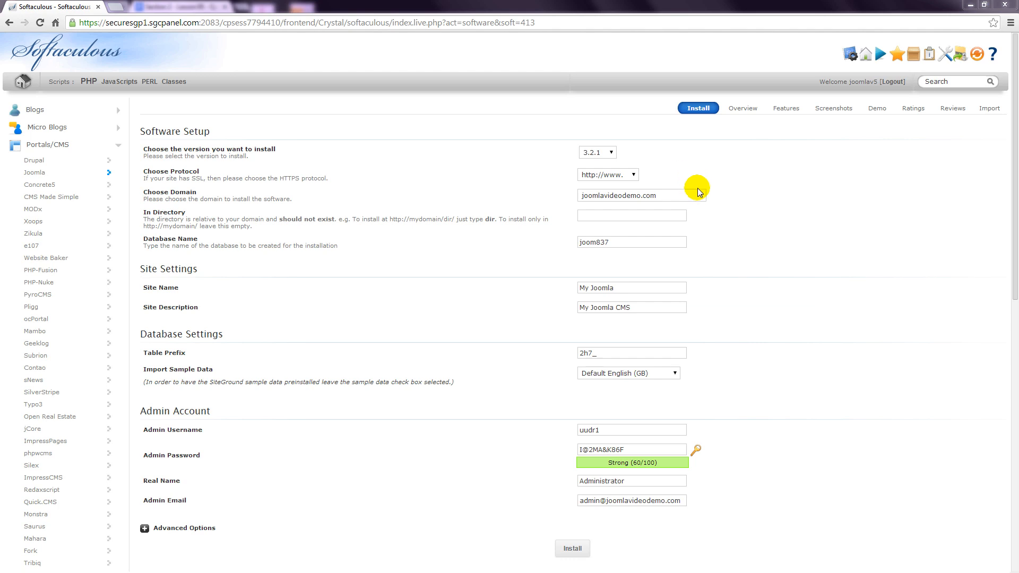
left_click(701, 195)
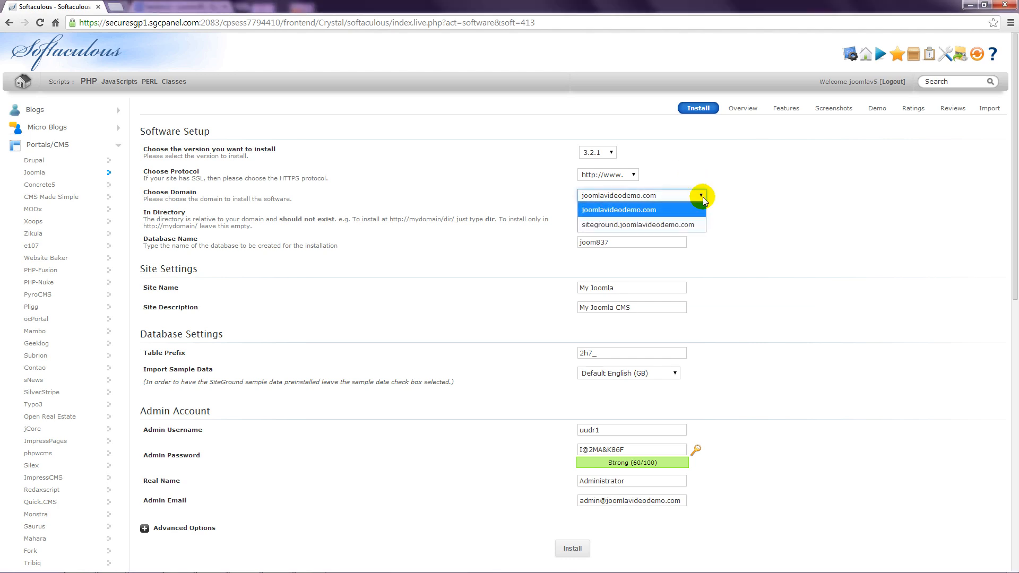
left_click(619, 209)
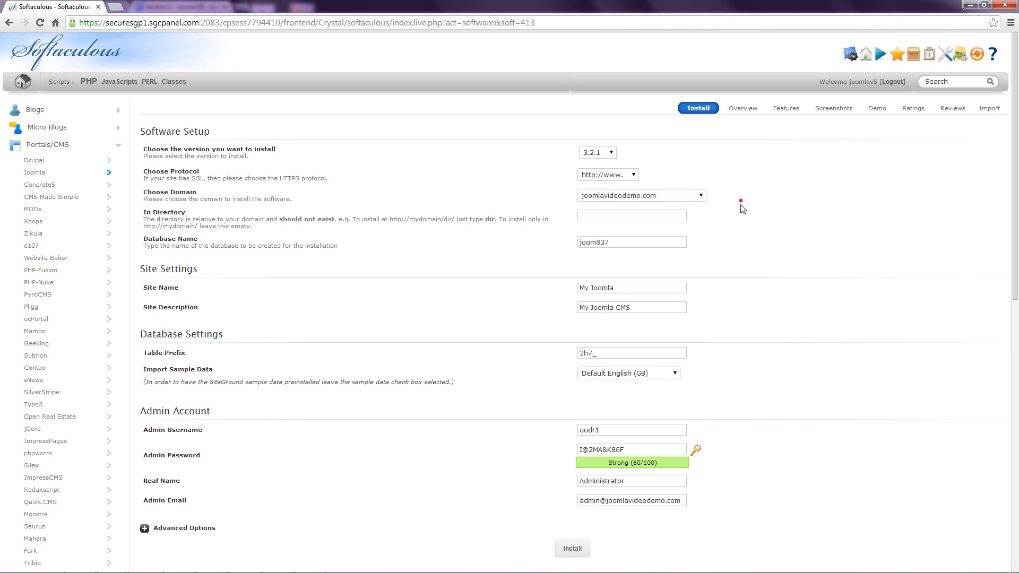
mouse_move(740, 211)
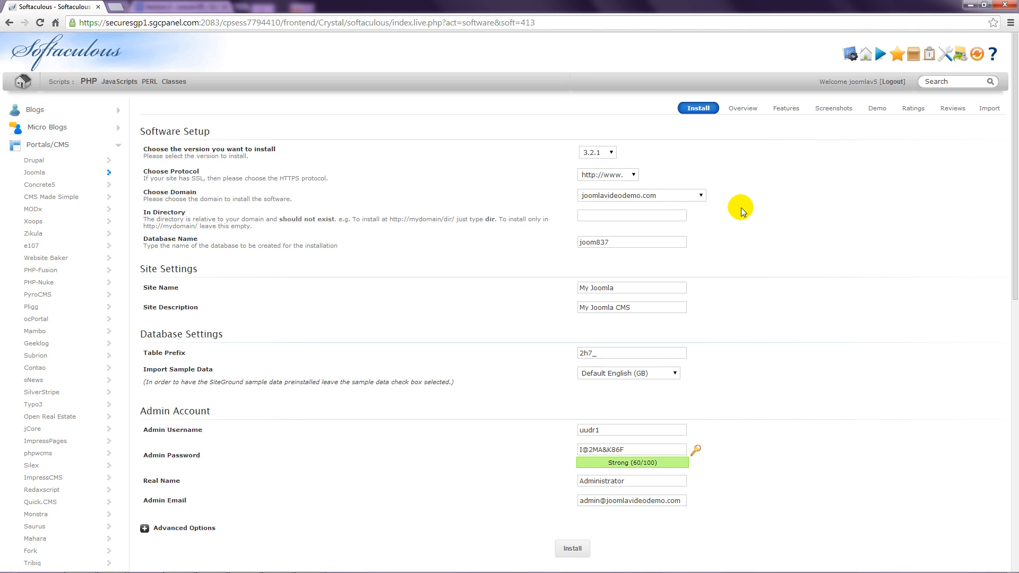
Set the install directory to 'joomla'
left_click(630, 215)
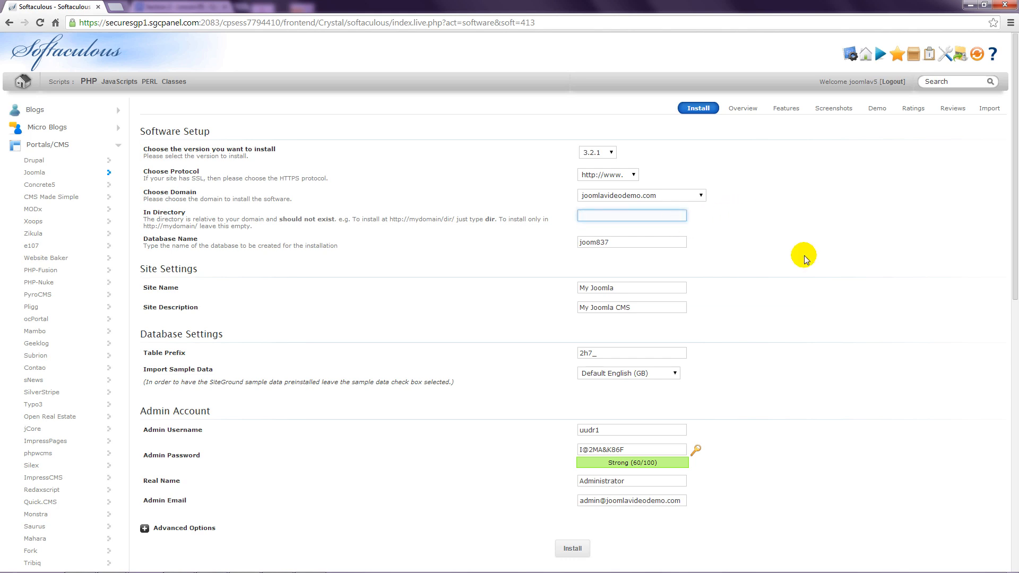
type("joomla")
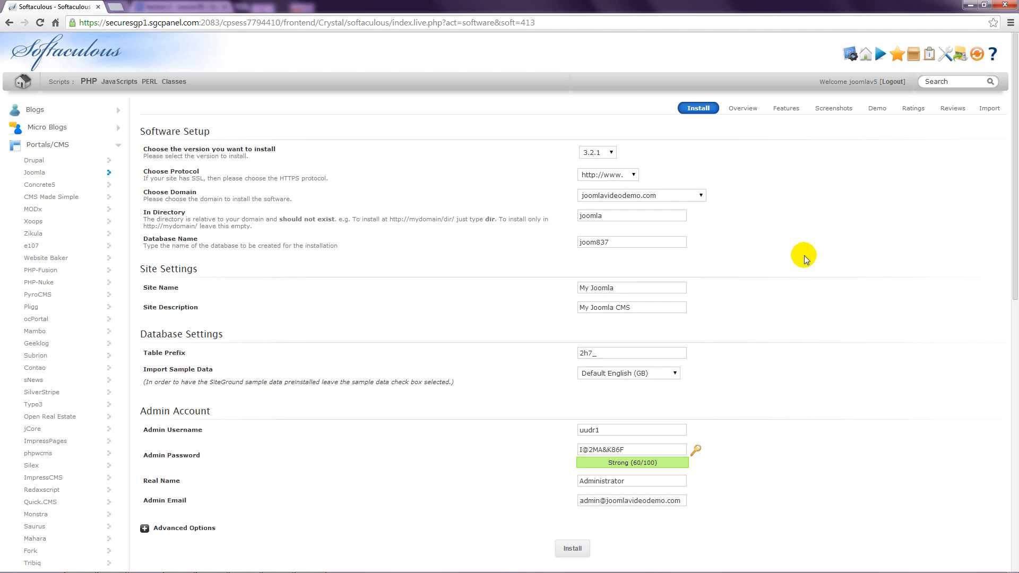
mouse_move(804, 254)
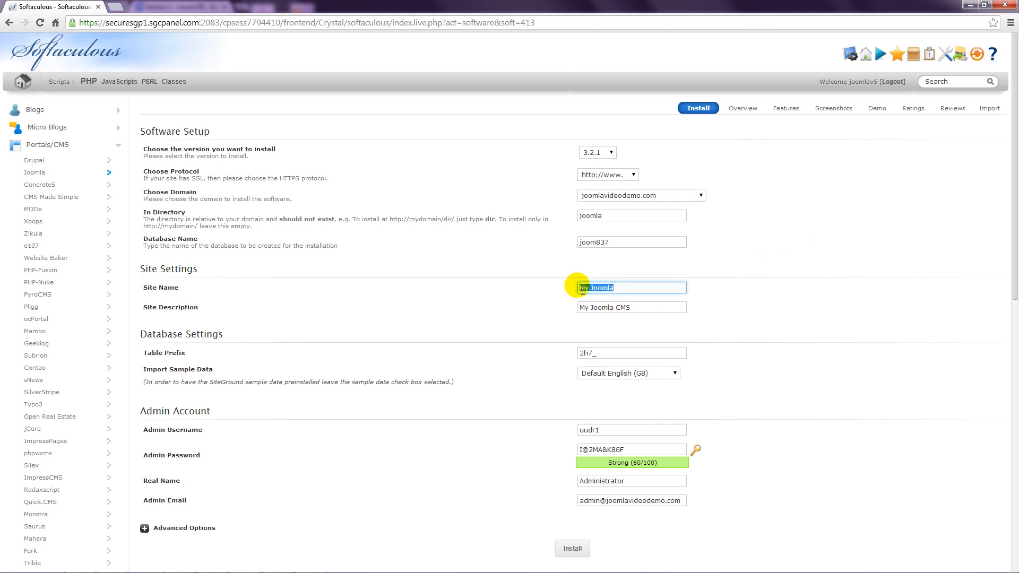
Replace the site name 'My Joomla' with 'Joomla 3'
key("Delete")
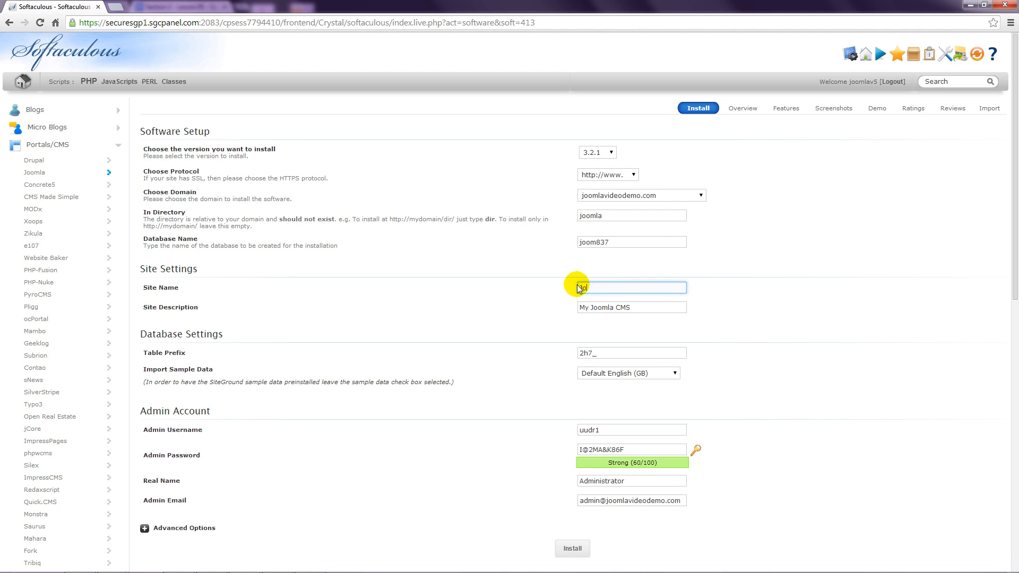
type("Joomla 3")
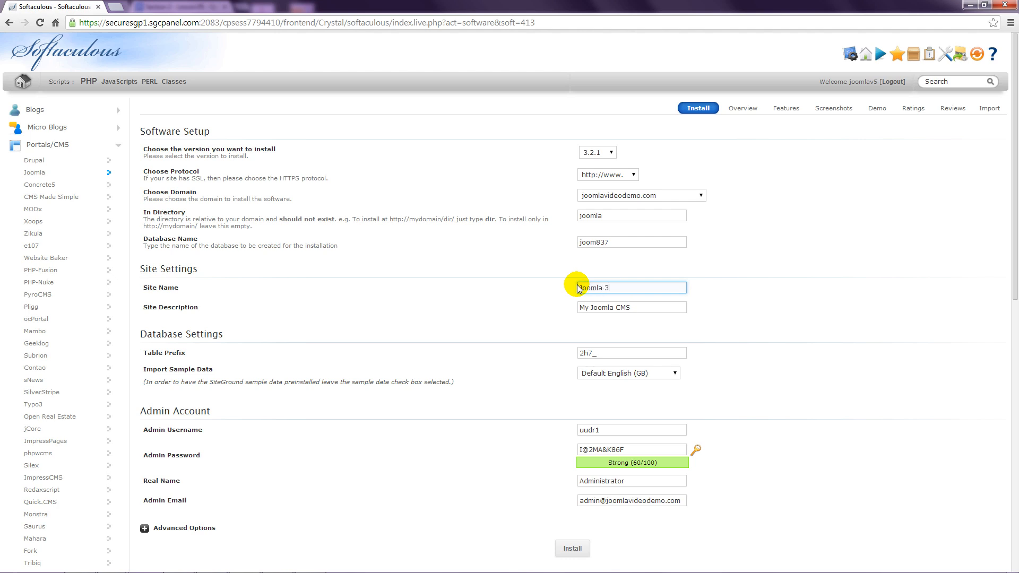
mouse_move(797, 303)
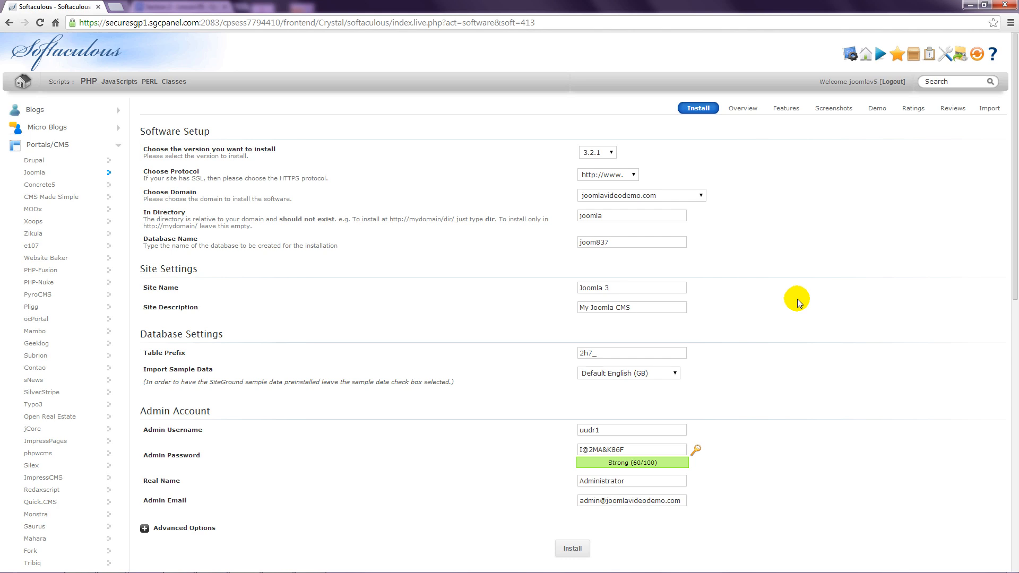
triple_click(631, 307)
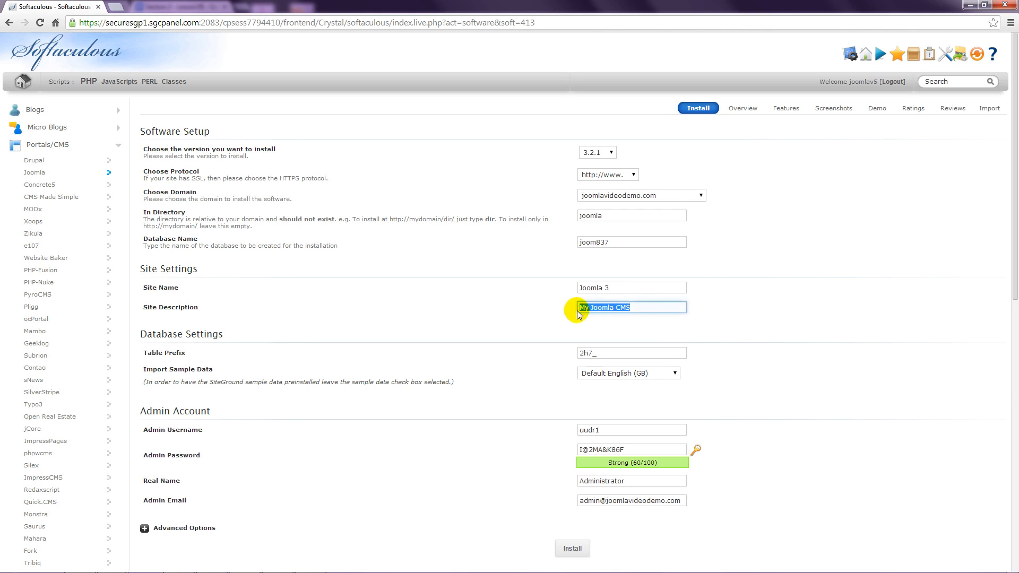
mouse_move(756, 307)
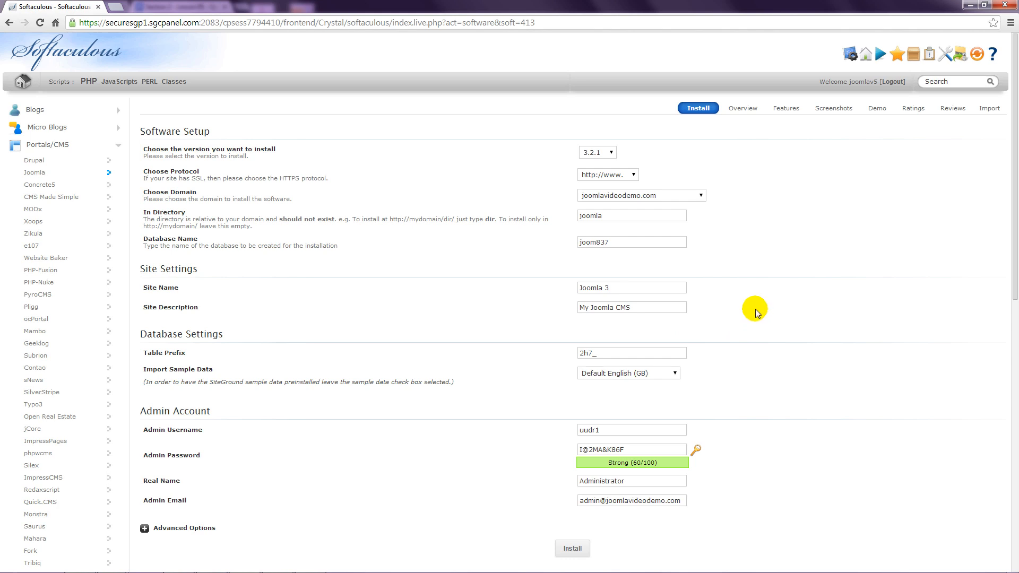
mouse_move(770, 313)
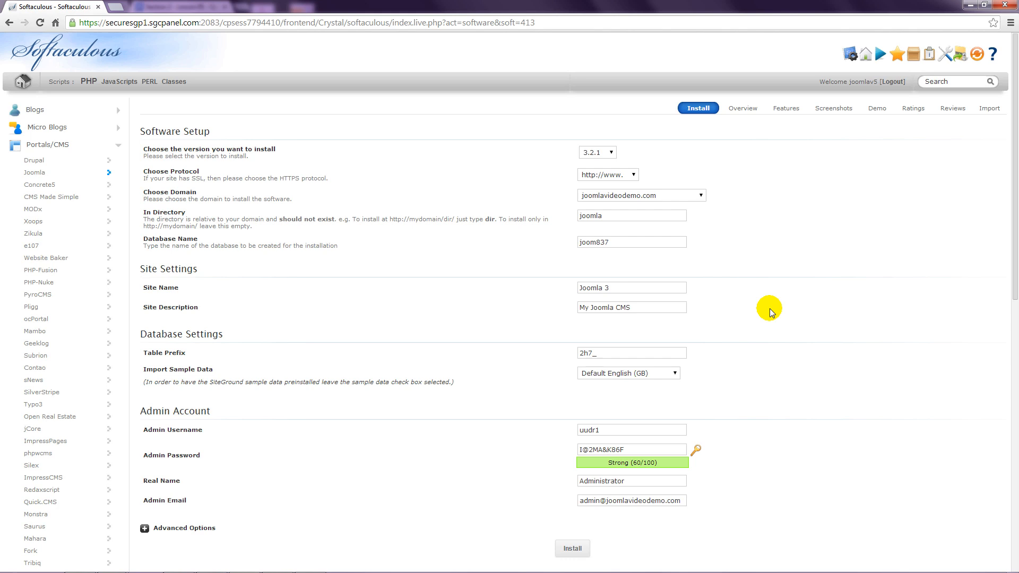
left_click(675, 373)
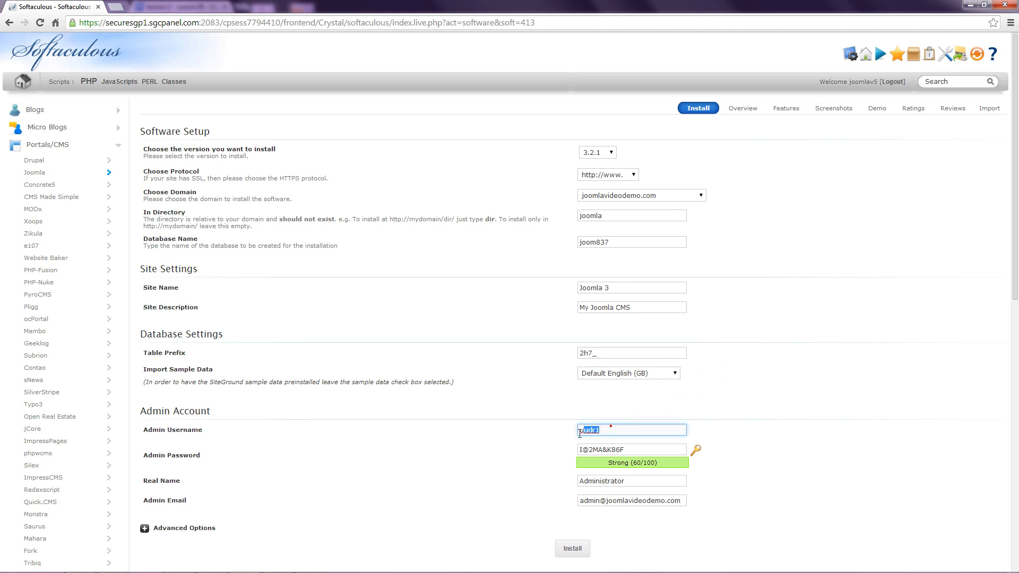
mouse_move(538, 401)
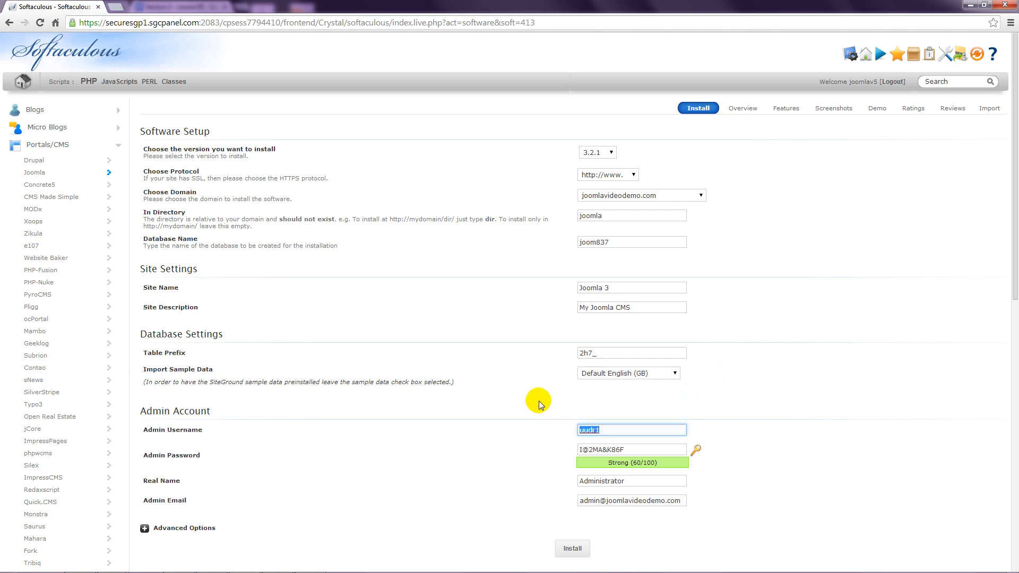
Type 'Coyote70&' as the admin username
type("Coyote")
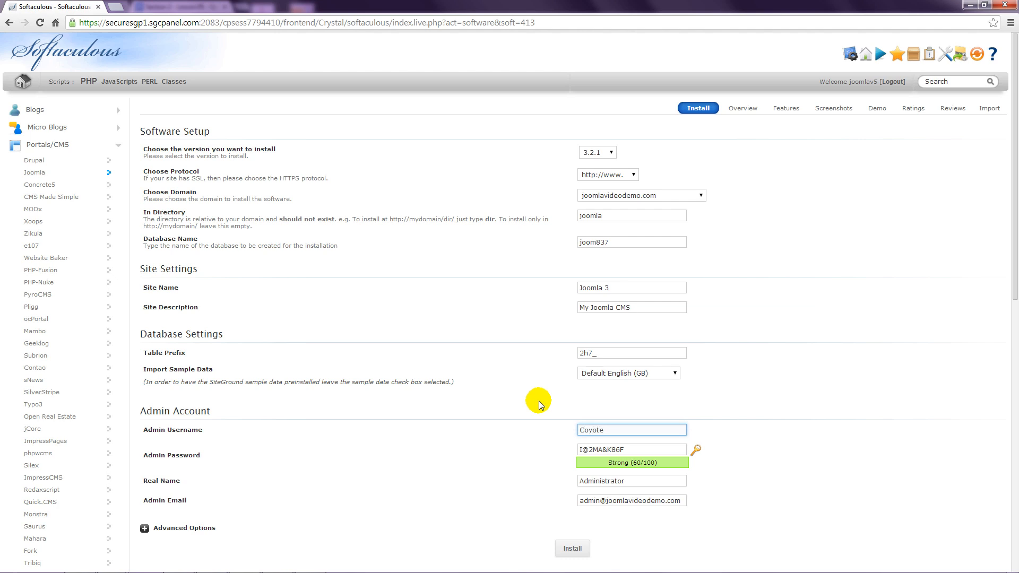
type("70")
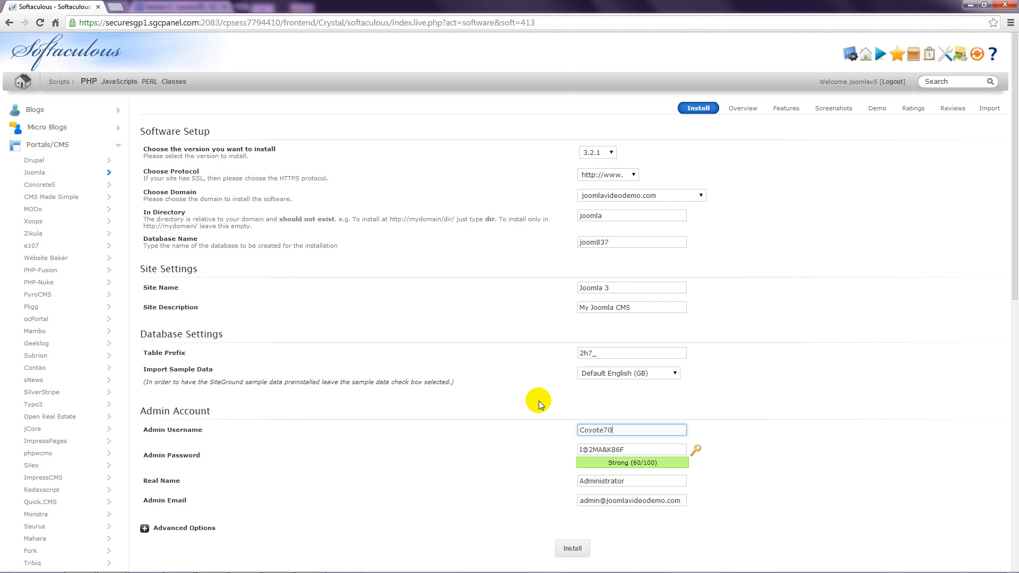
type("&")
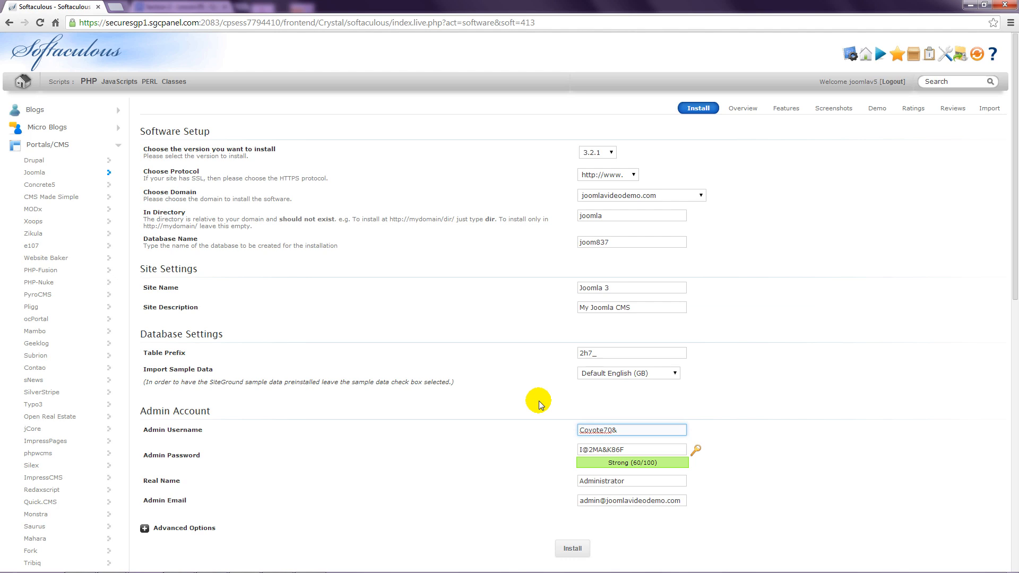
mouse_move(758, 416)
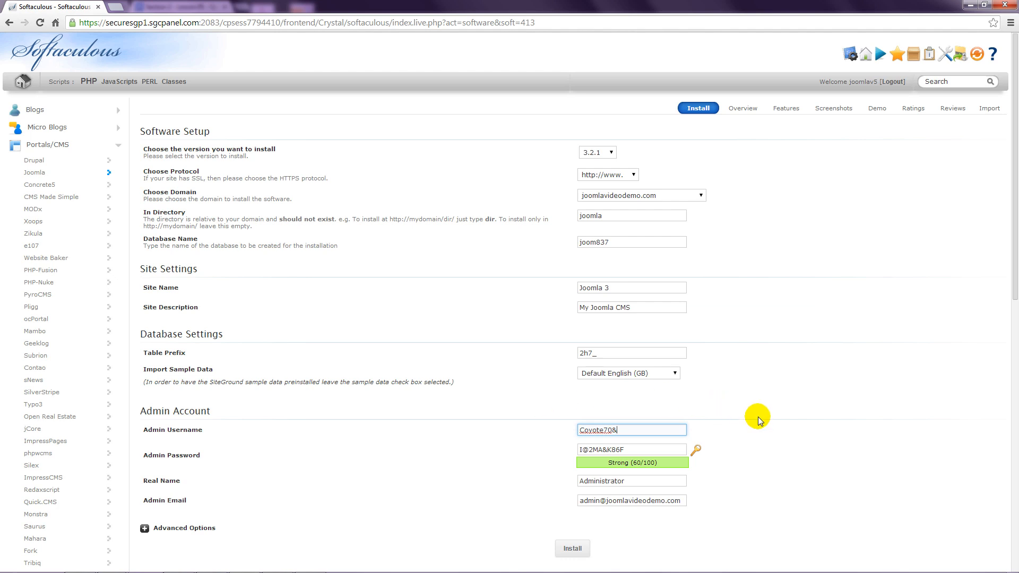
mouse_move(828, 475)
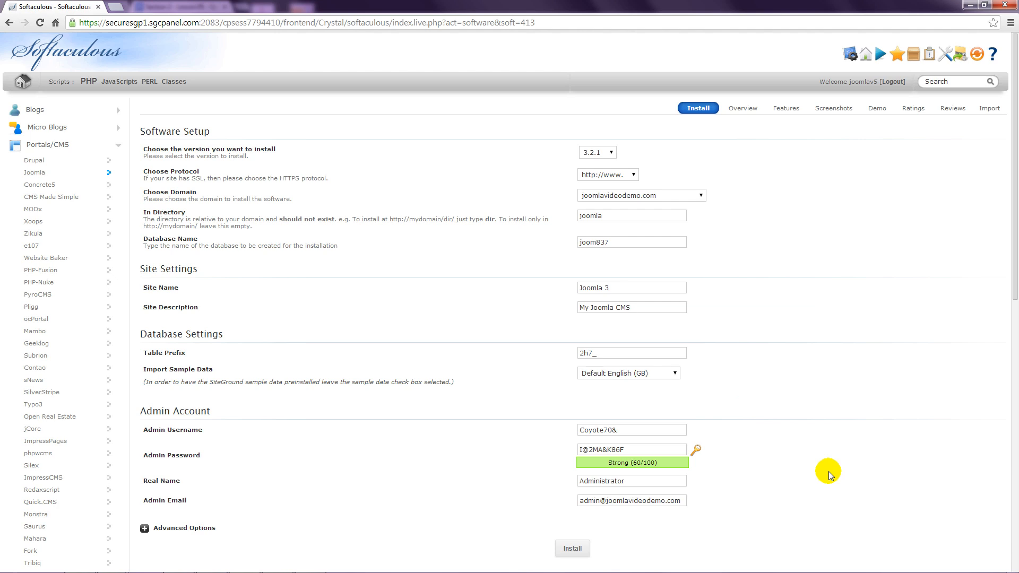
mouse_move(822, 472)
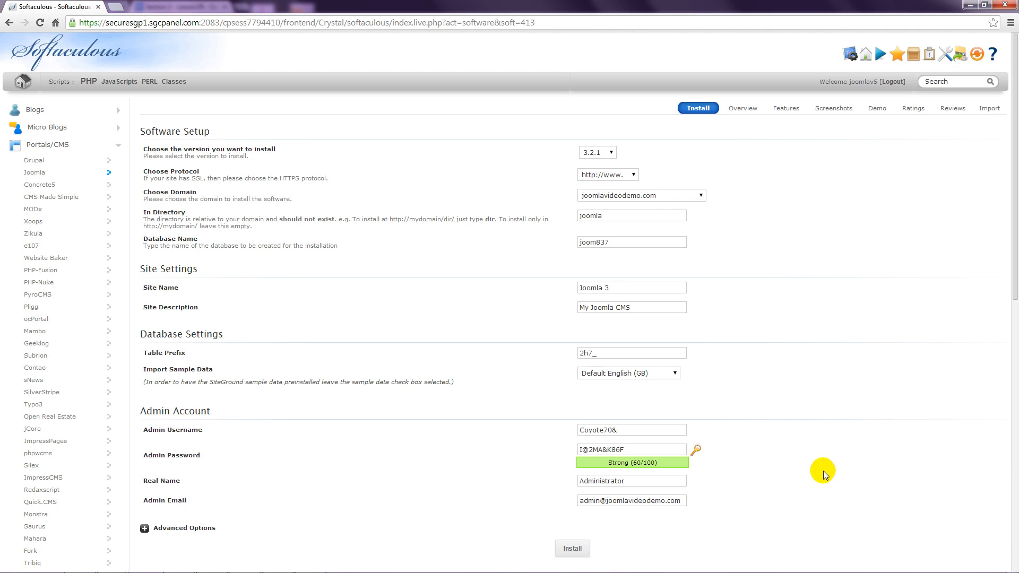
Generate a new random admin password three times with the key icon
left_click(694, 449)
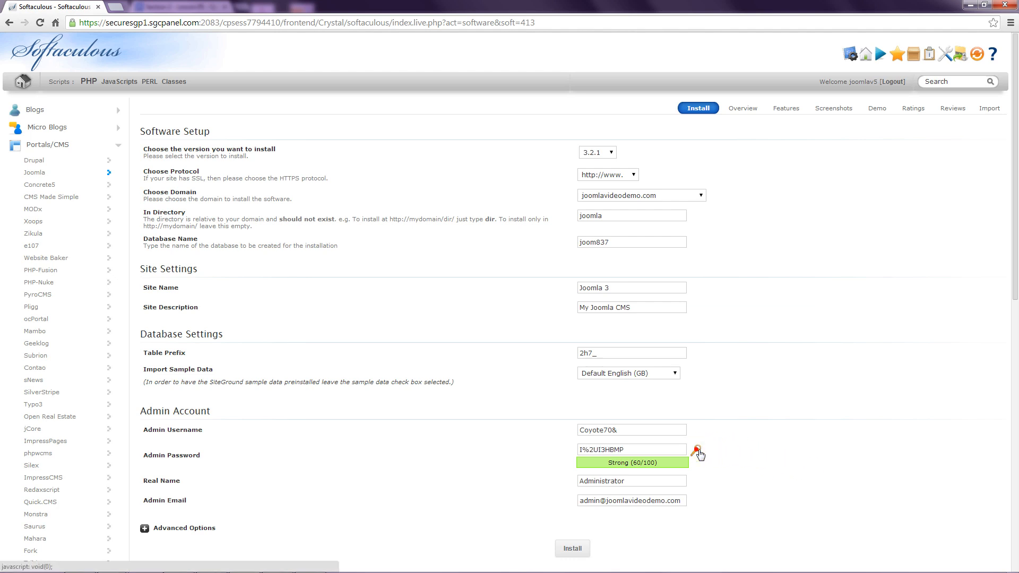
left_click(696, 450)
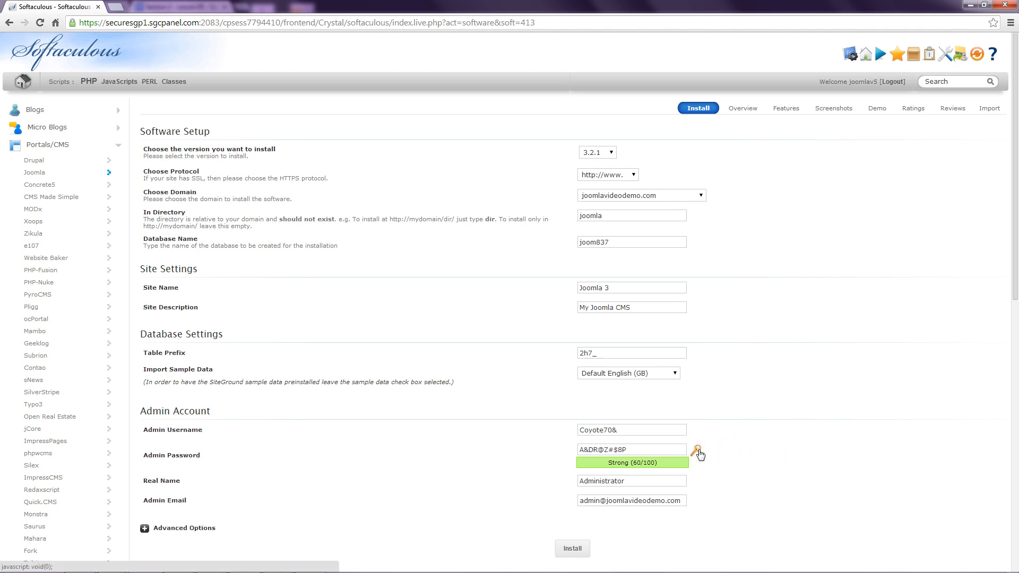
left_click(695, 449)
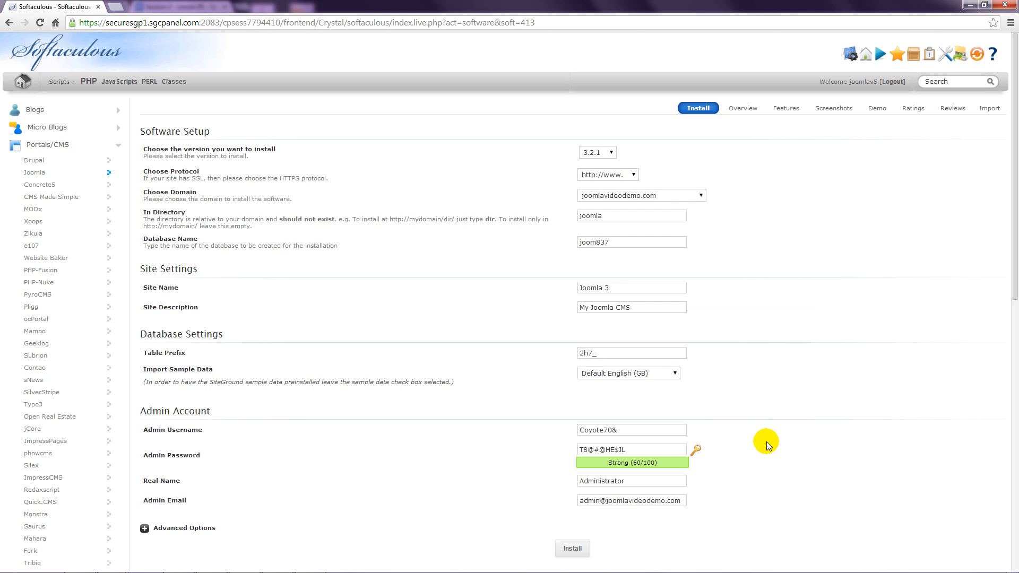
mouse_move(780, 446)
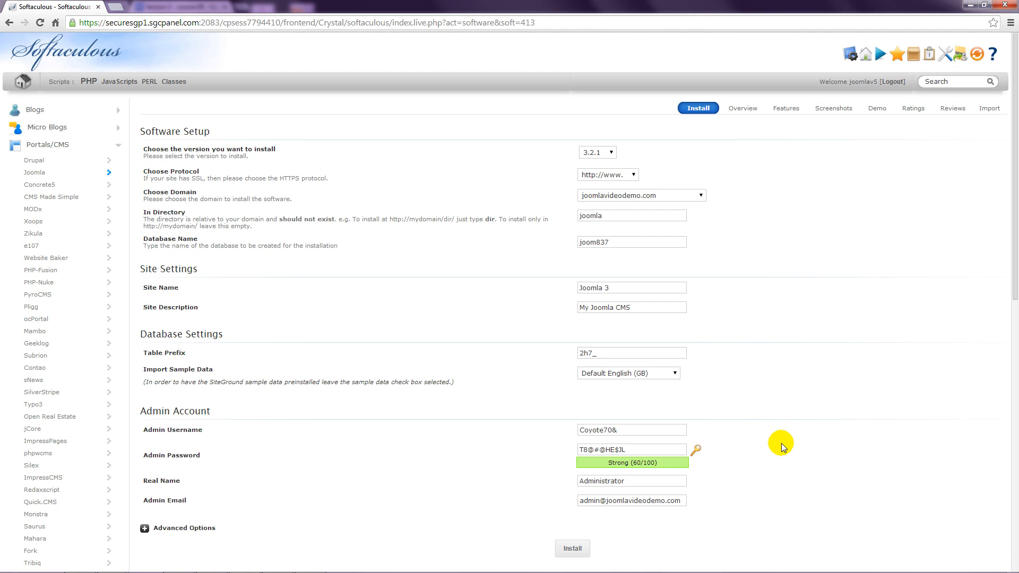
triple_click(630, 480)
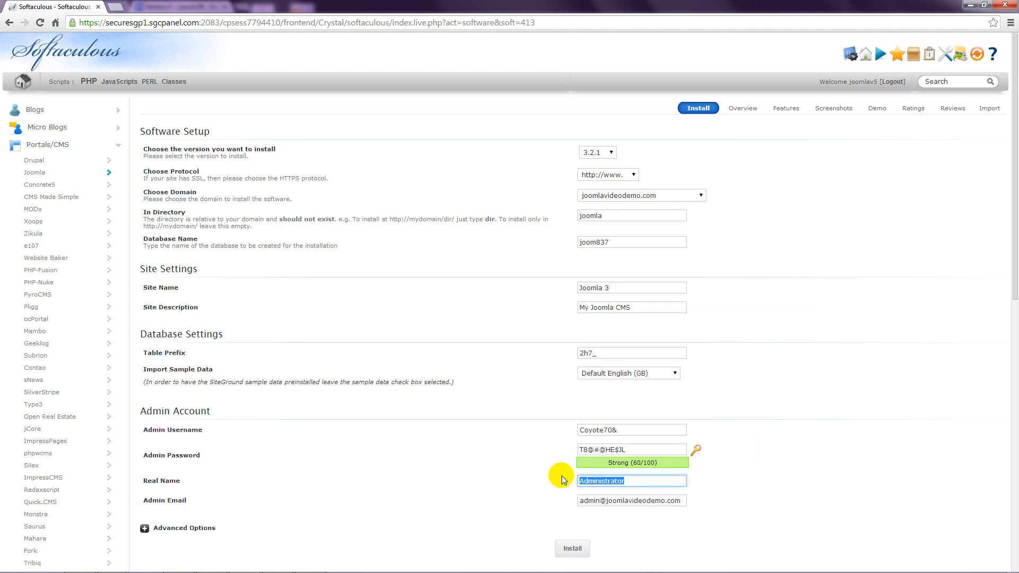
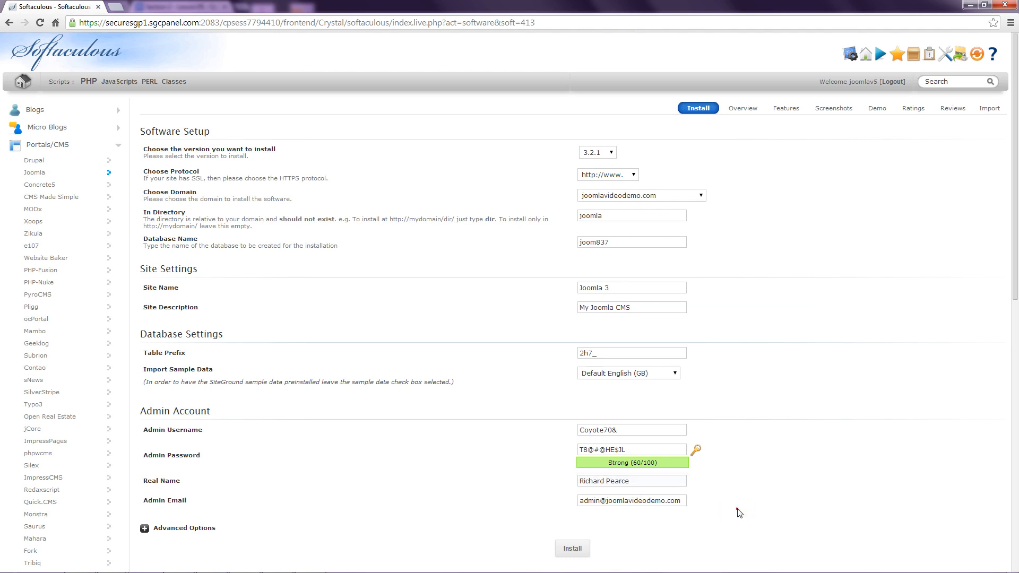
mouse_move(737, 509)
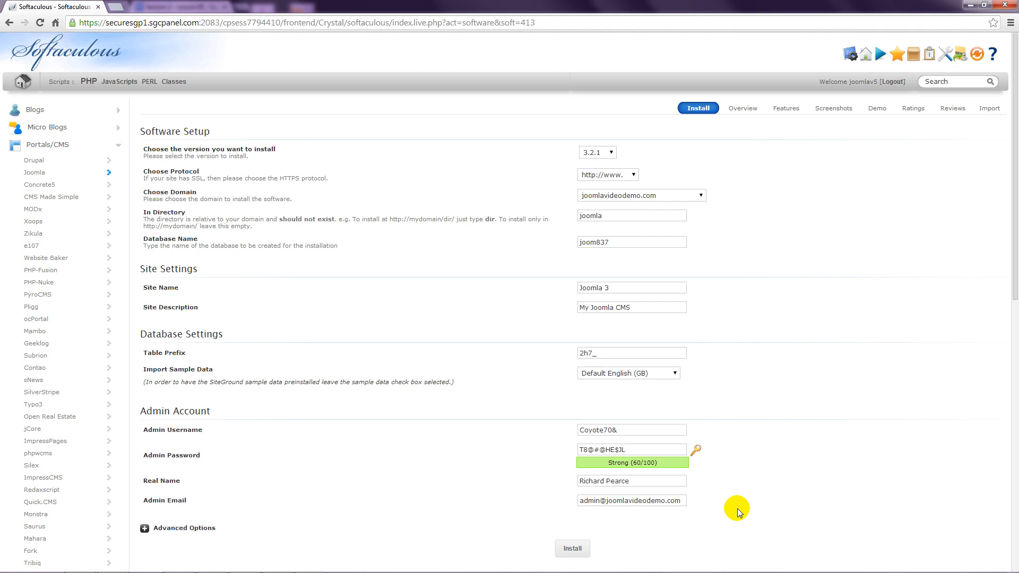
mouse_move(749, 508)
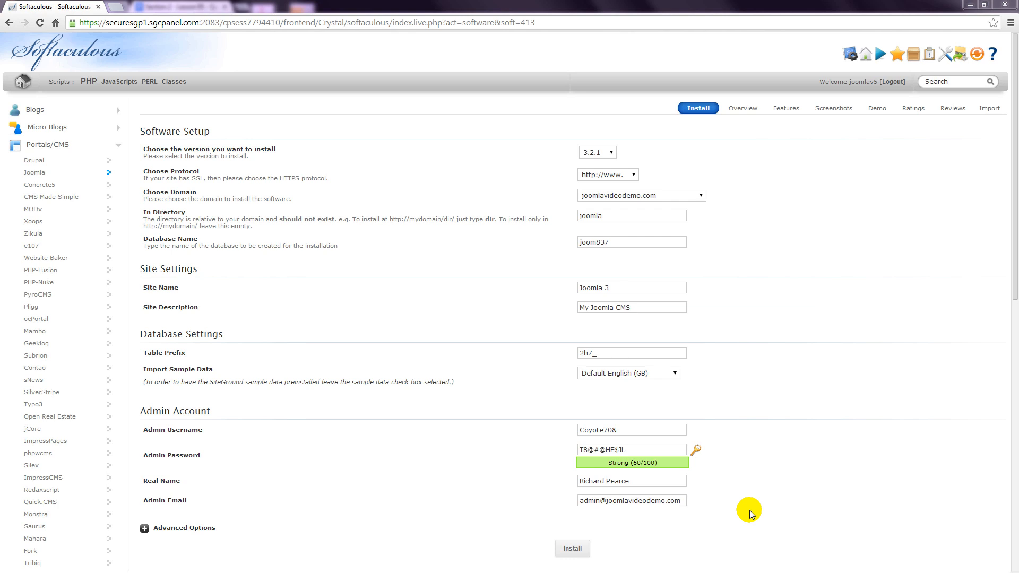
Scroll to the bottom of the form and start the Joomla installation
scroll("down", 3)
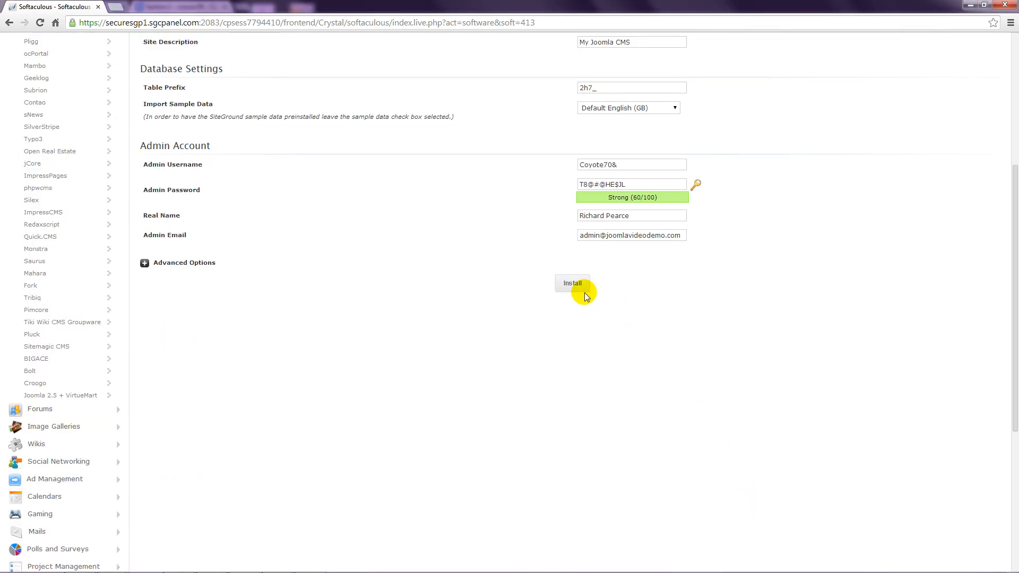
left_click(572, 283)
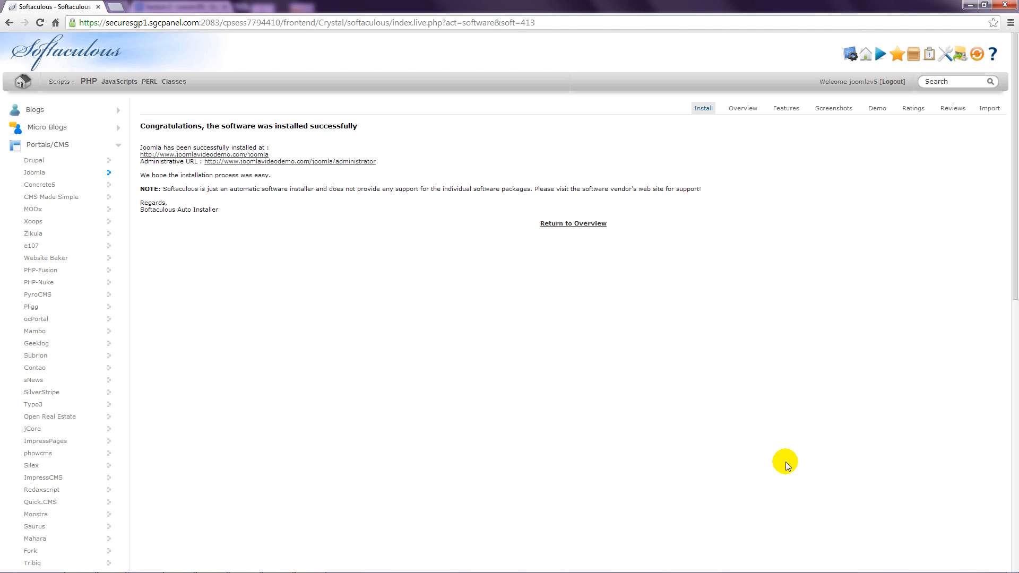
mouse_move(118, 11)
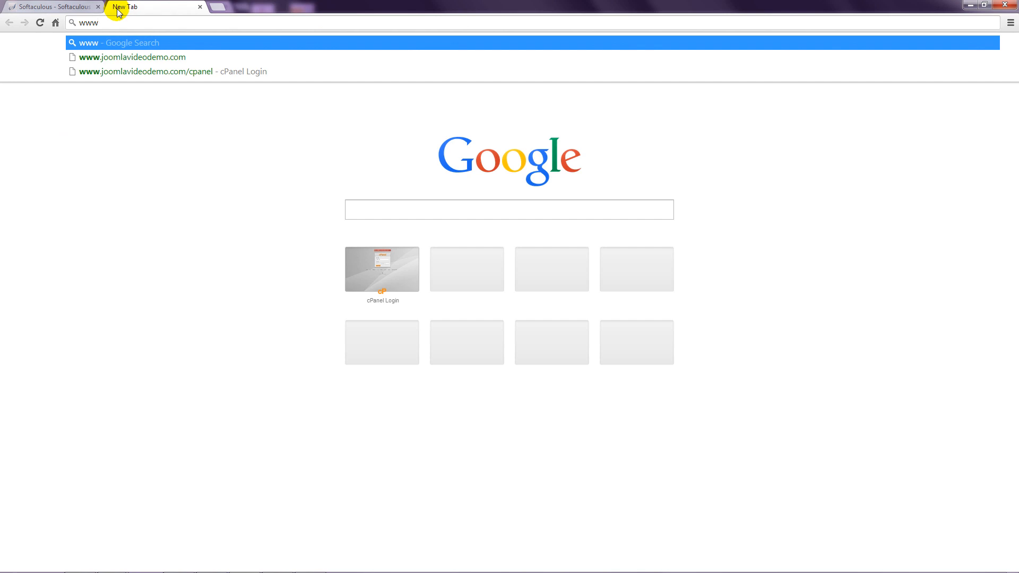
Enter the new site's address, joomlavideodemo.com/joomla, in a new Chrome tab
type("joo")
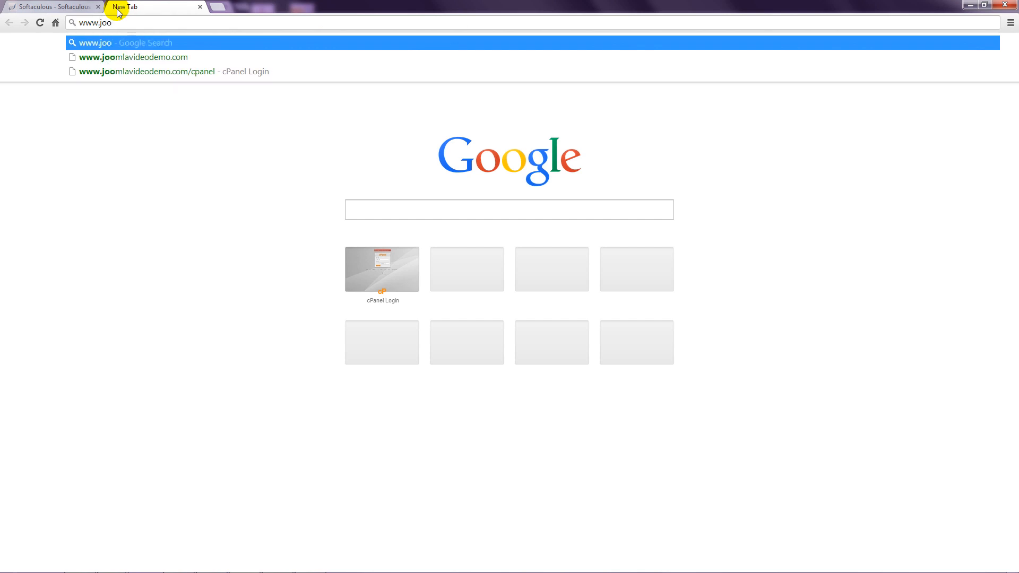
type("mlavideodemo.com/joomla")
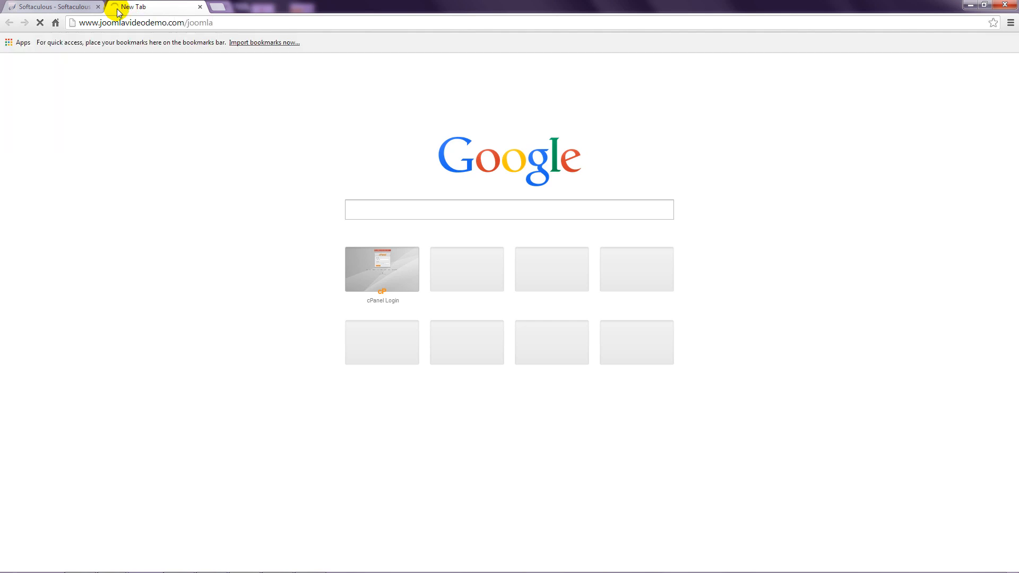
Load joomlavideodemo.com/joomla to show the Joomla 3 home page with its Getting Started article
key("Return")
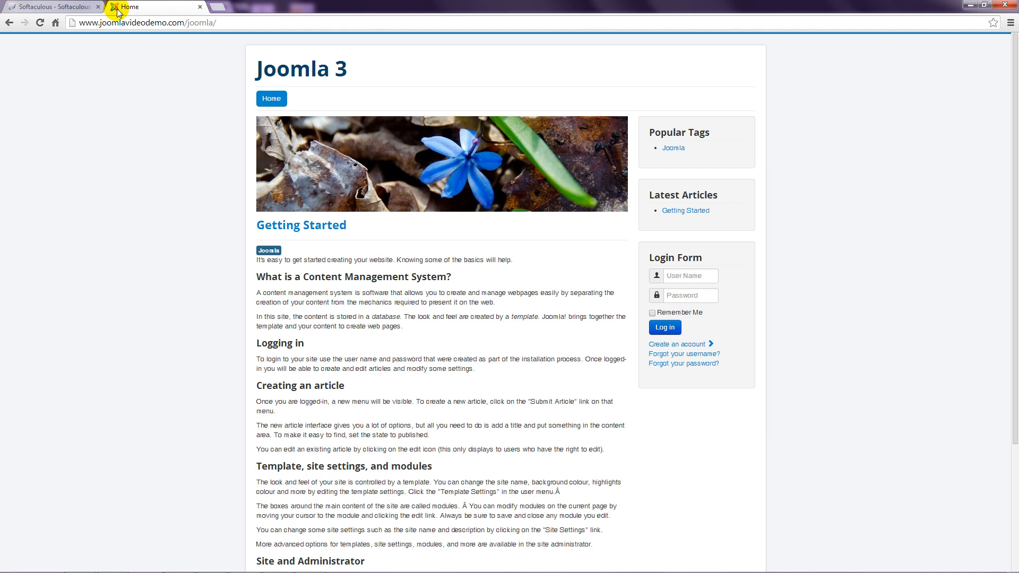
mouse_move(57, 150)
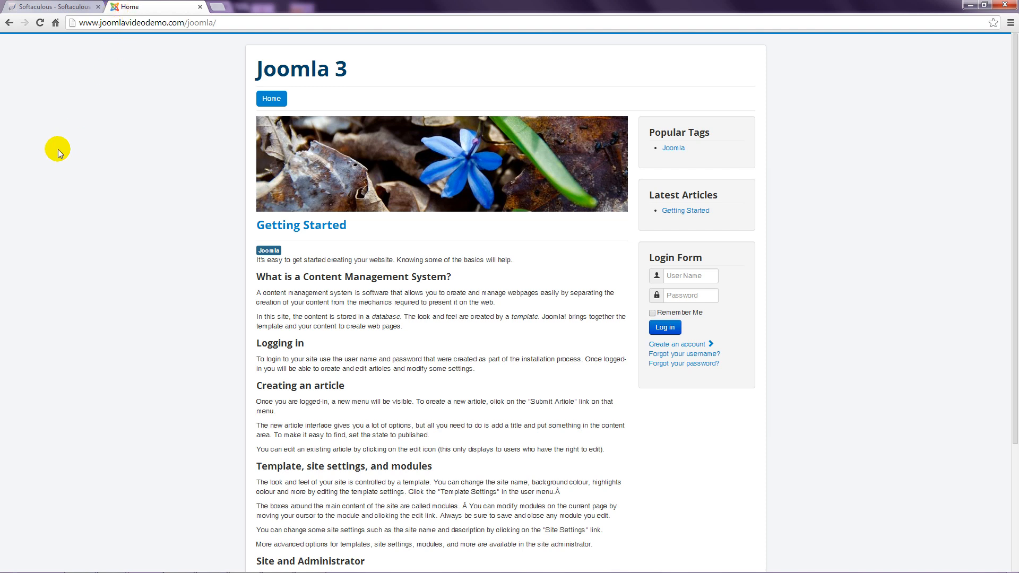